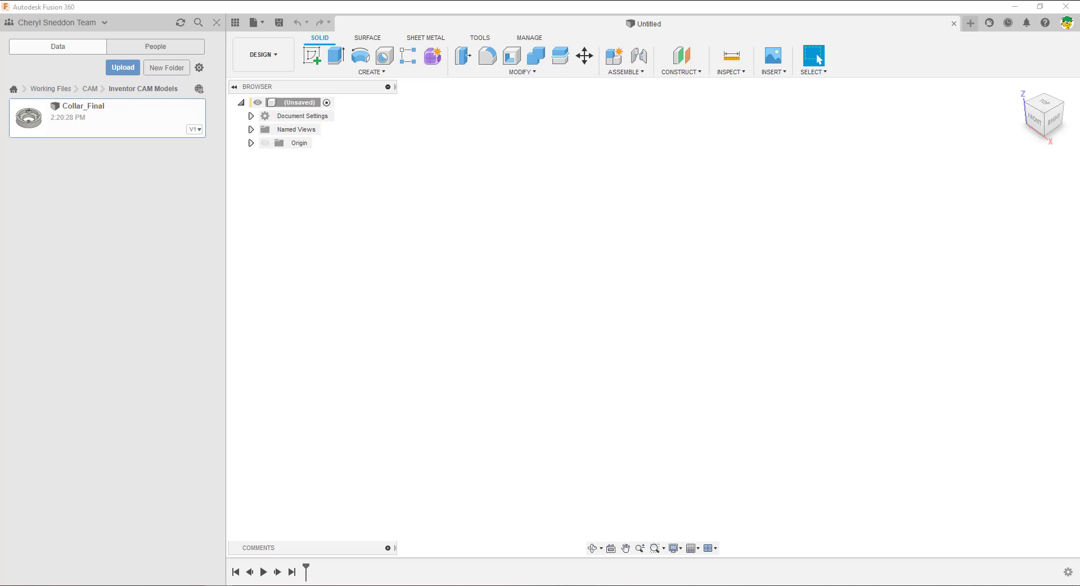
mouse_move(680, 307)
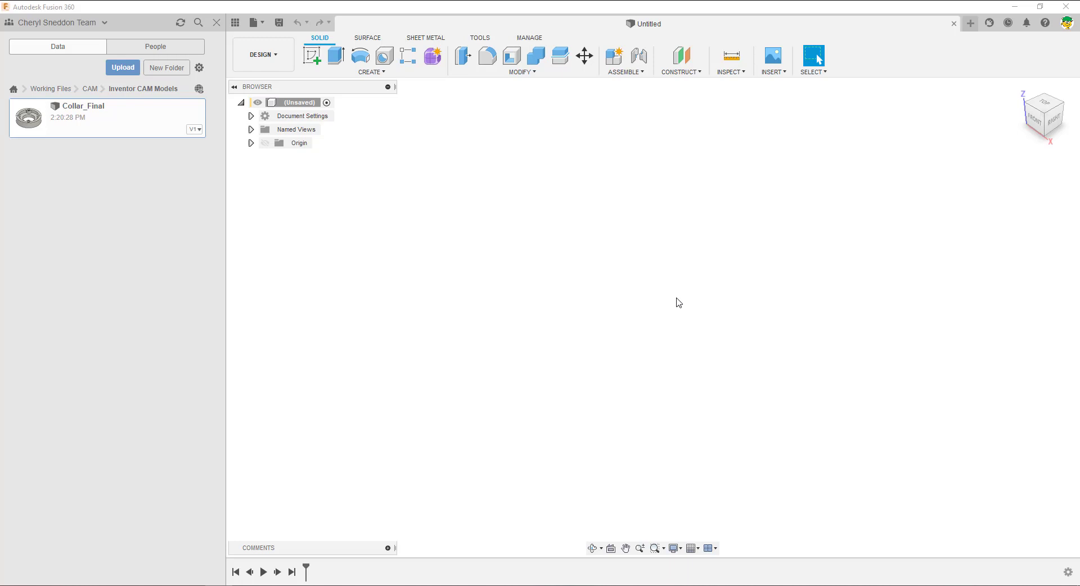
Open the user profile menu at the top right to reach Preferences.
left_click(1070, 23)
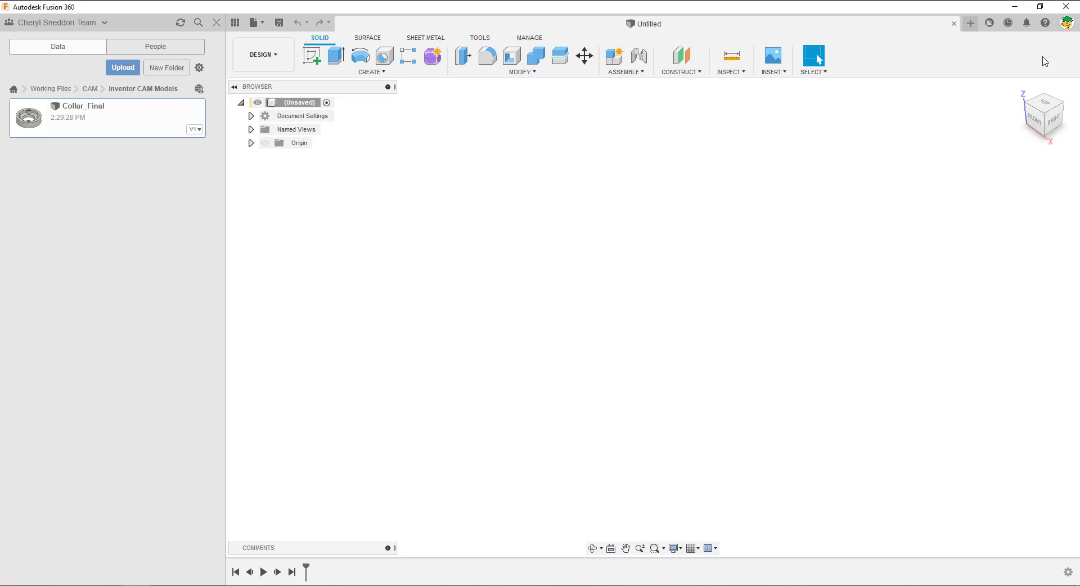
mouse_move(569, 342)
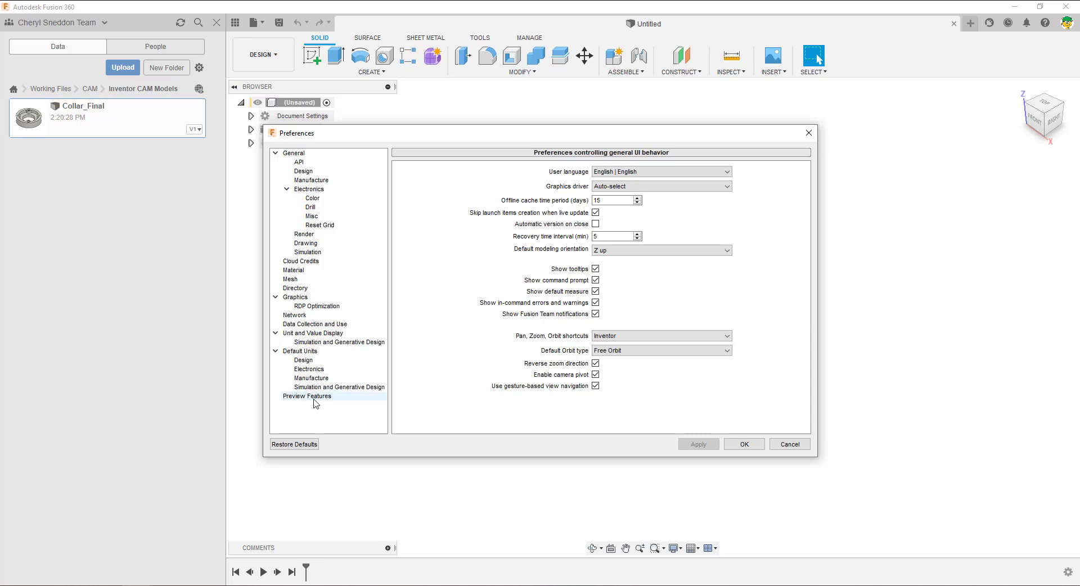
Filter Preview Features to Manufacture and verify Import Inventor CAM Data on Upload is checked.
left_click(307, 395)
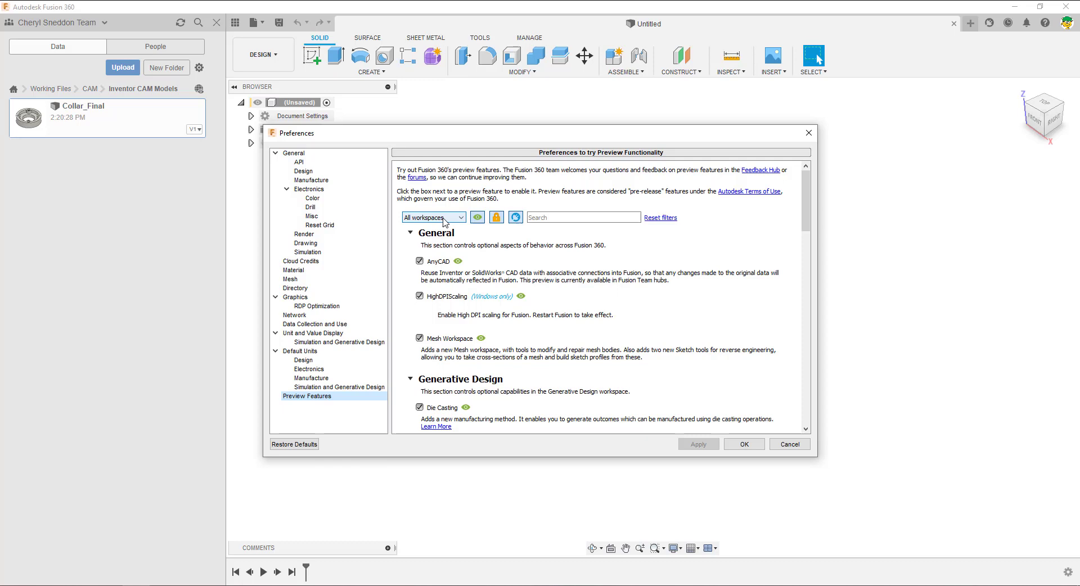
left_click(432, 218)
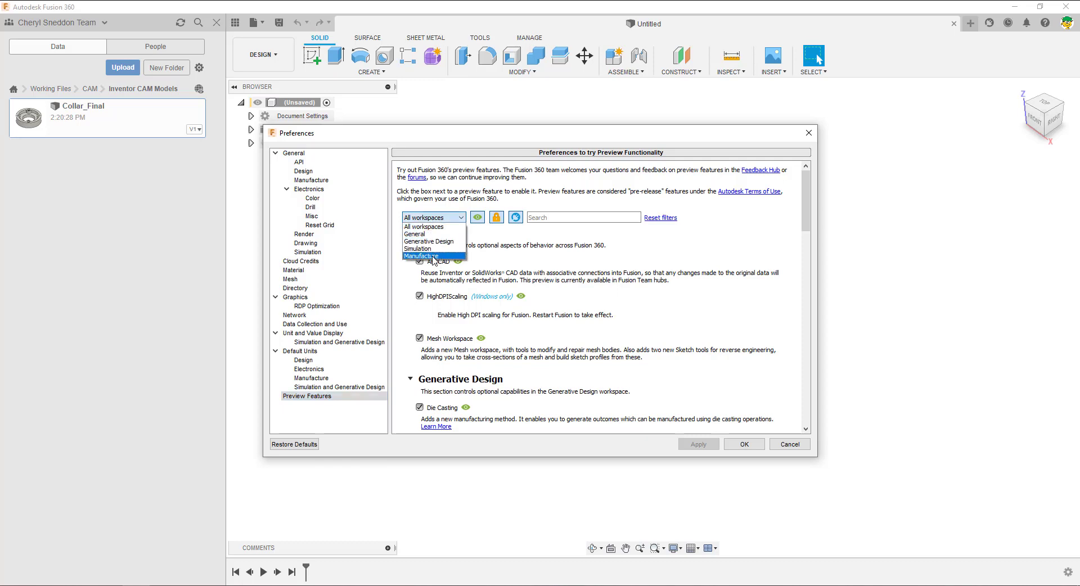
left_click(421, 256)
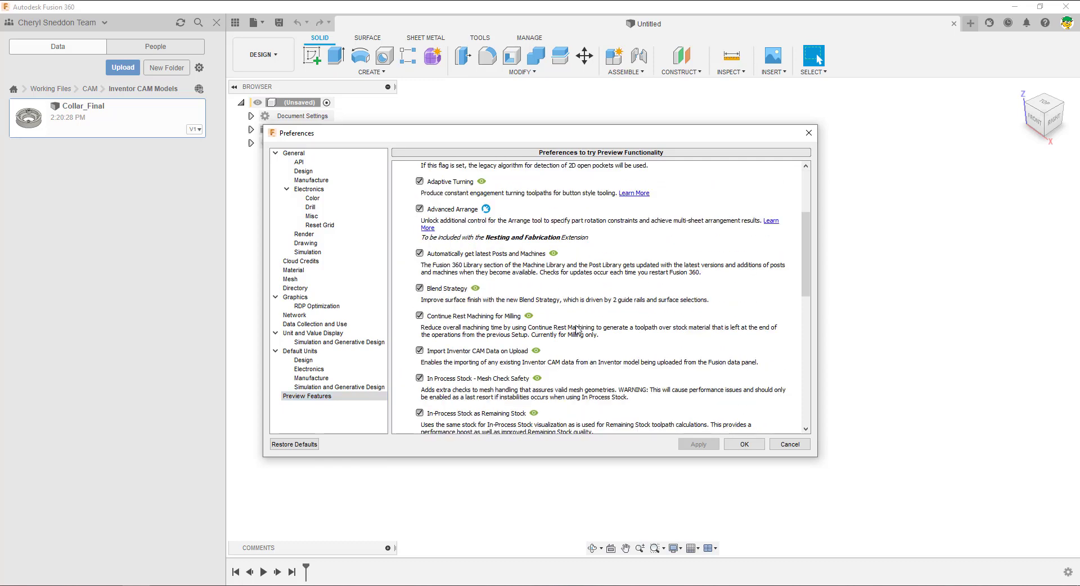
scroll("down", 3)
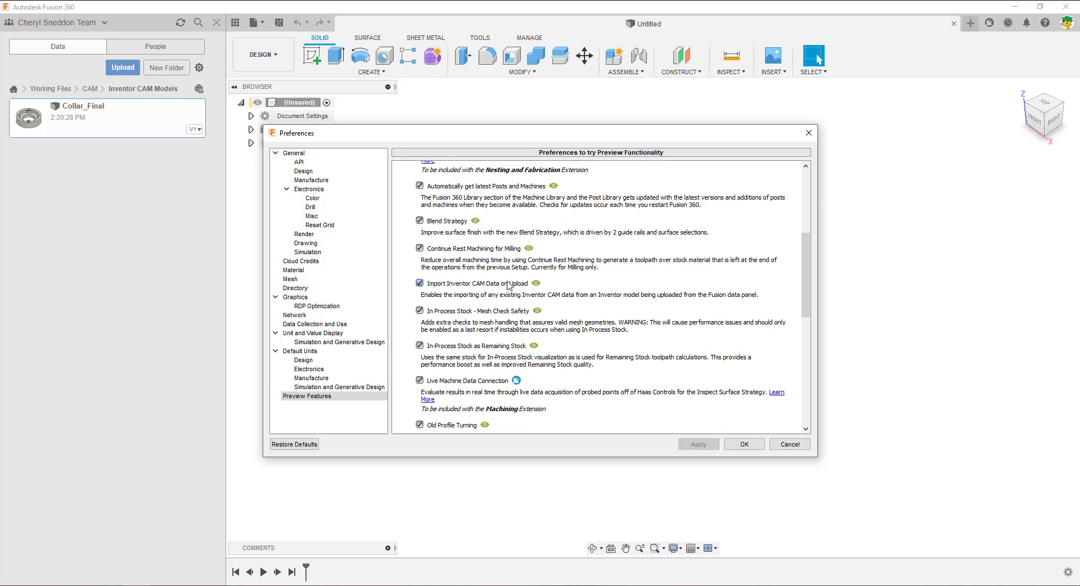
mouse_move(444, 284)
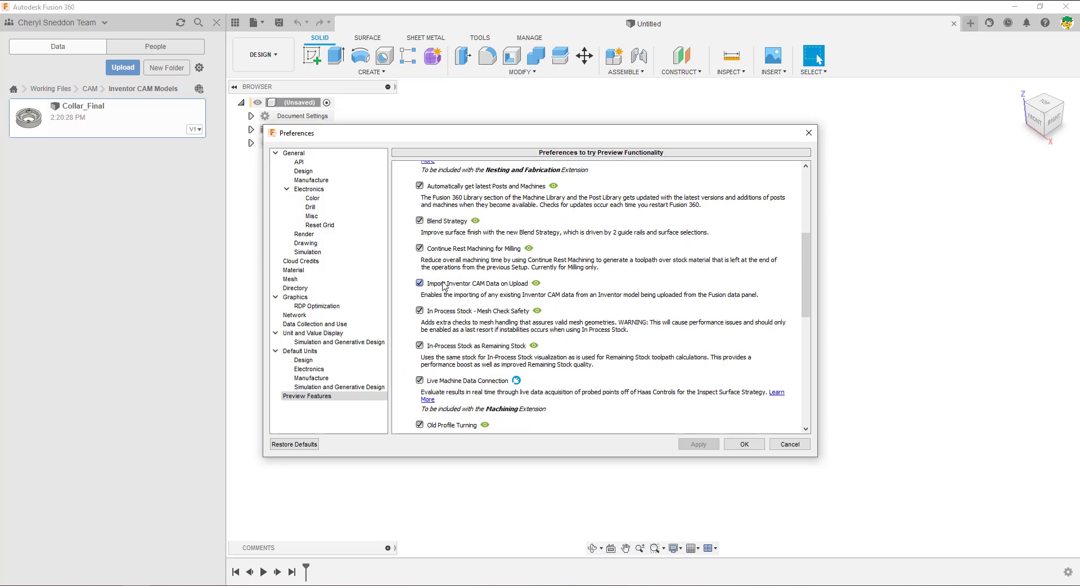
mouse_move(504, 288)
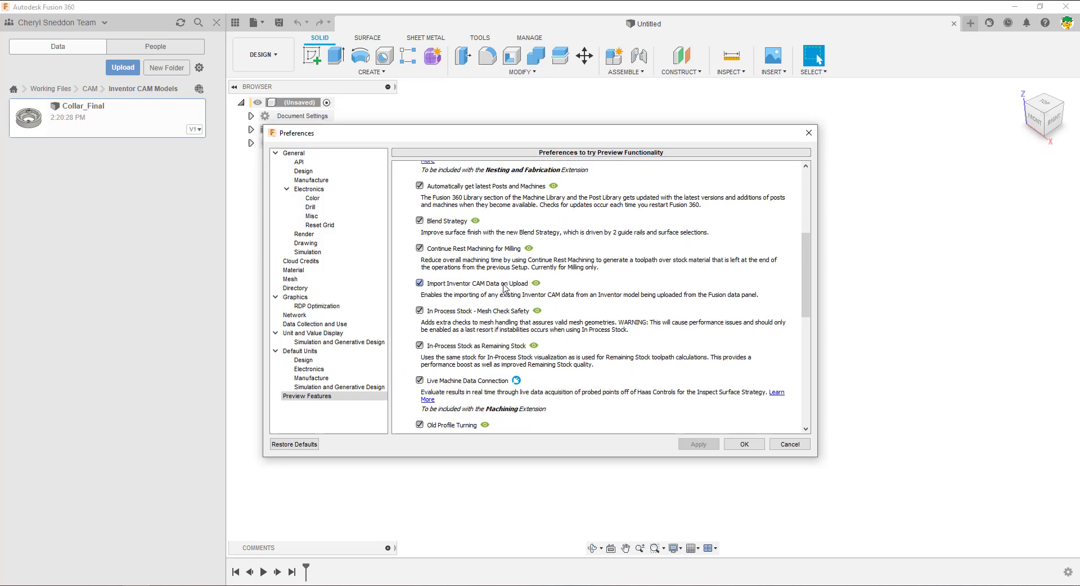
mouse_move(446, 285)
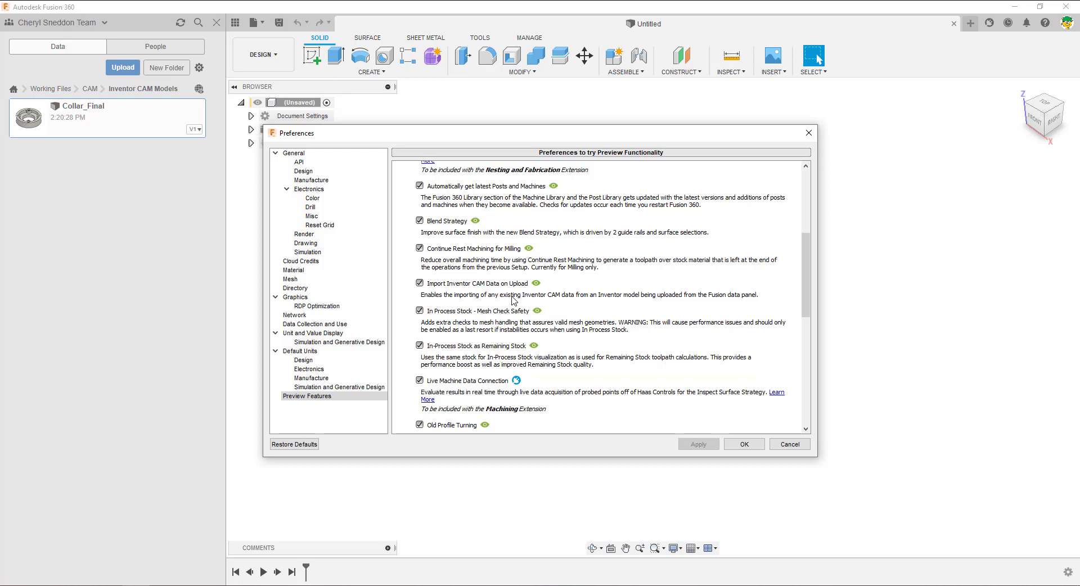
mouse_move(576, 303)
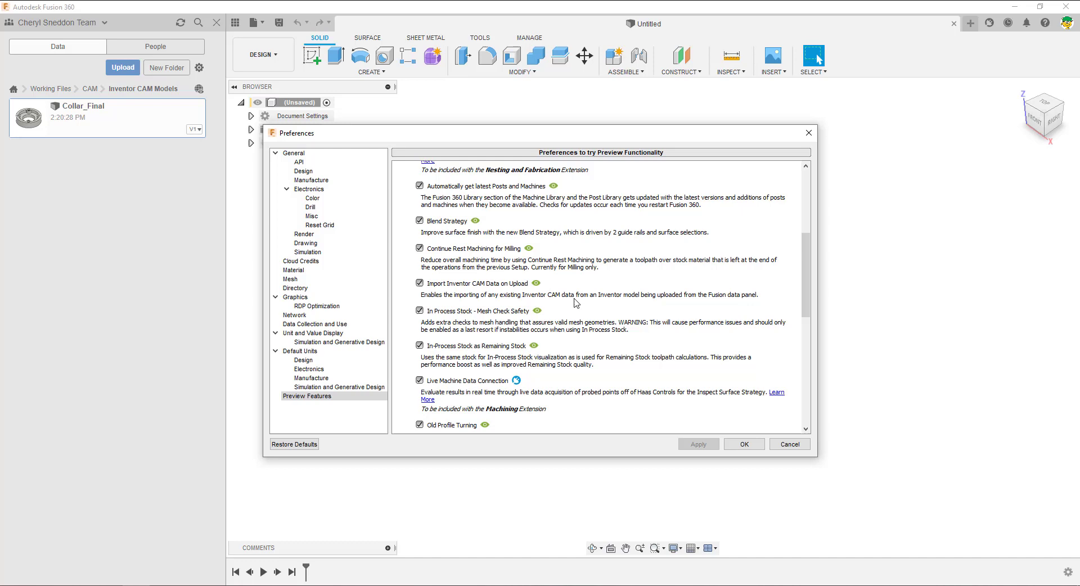
mouse_move(709, 300)
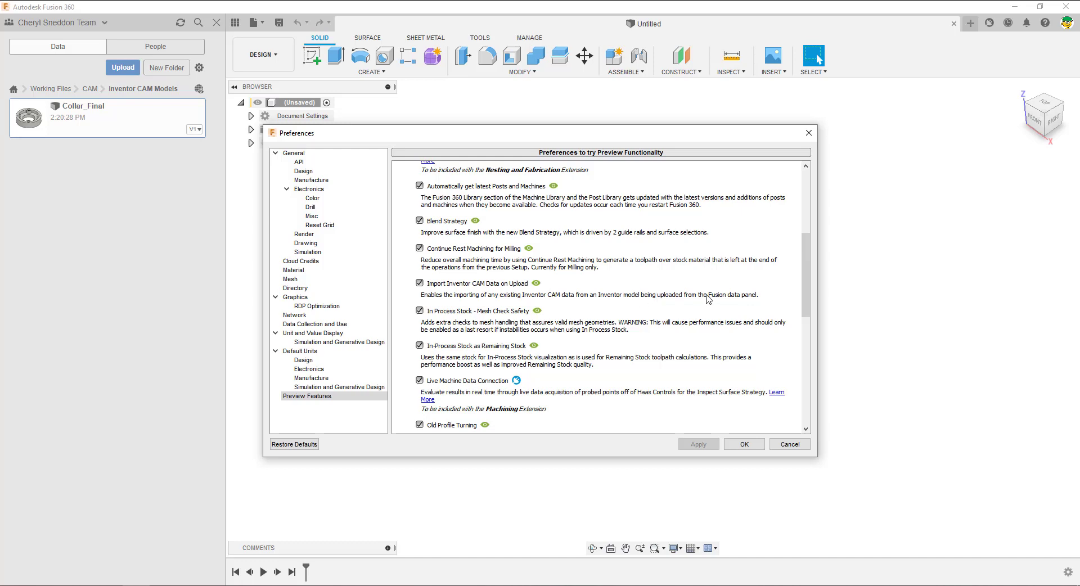
mouse_move(753, 296)
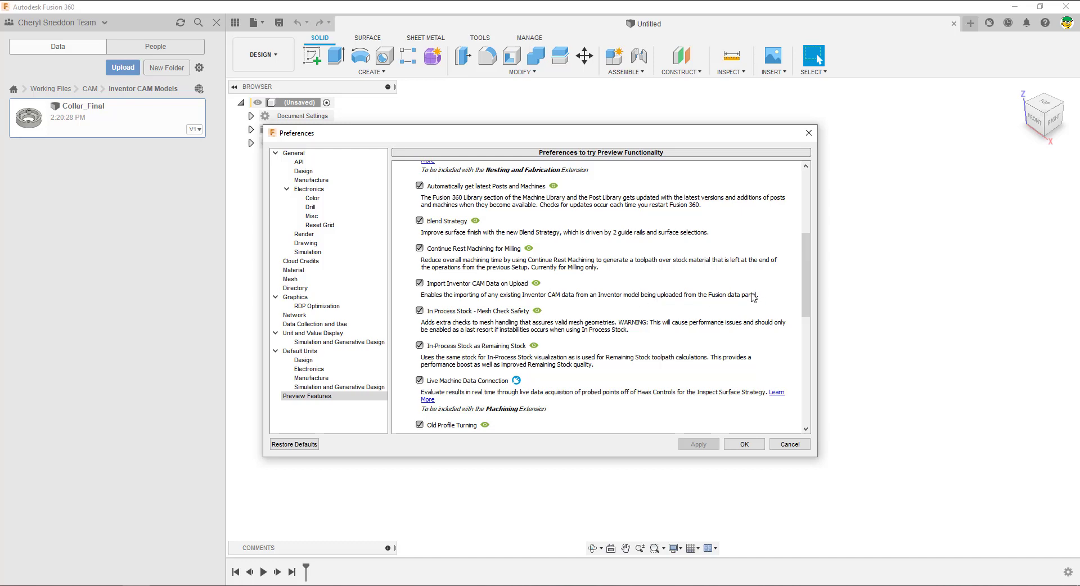
mouse_move(278, 115)
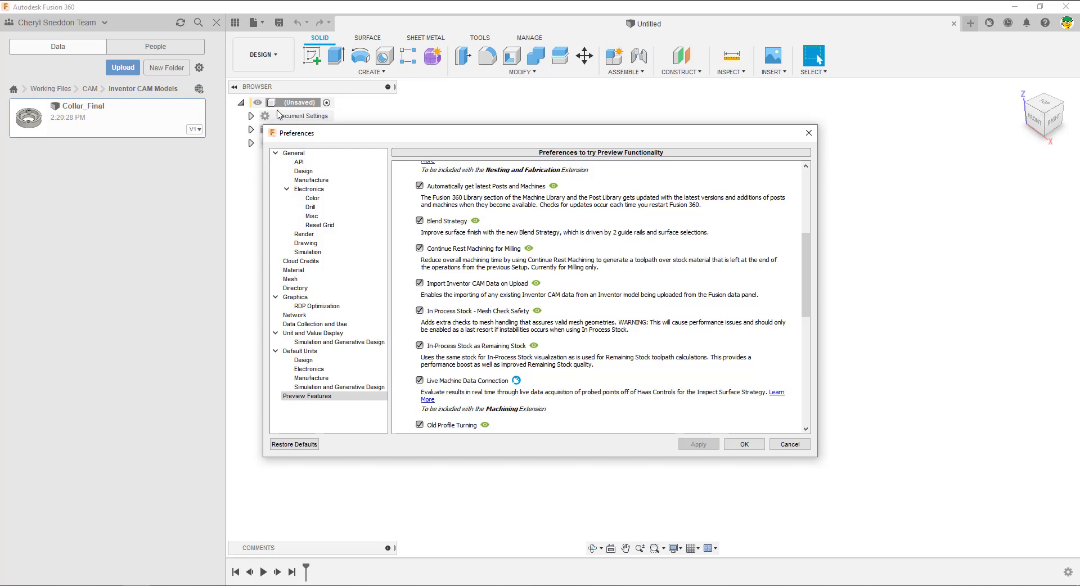
mouse_move(147, 158)
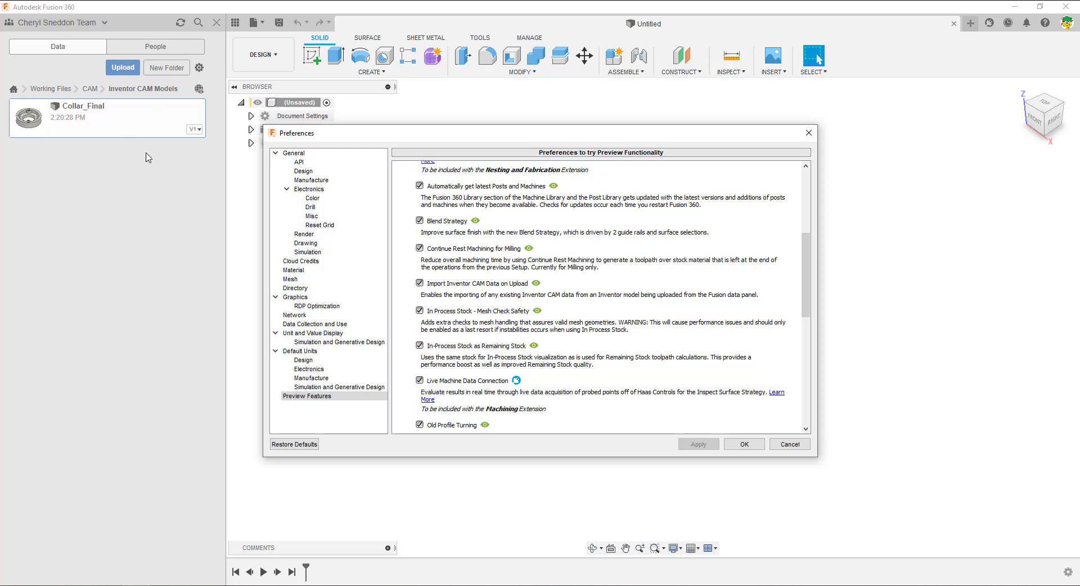
mouse_move(659, 327)
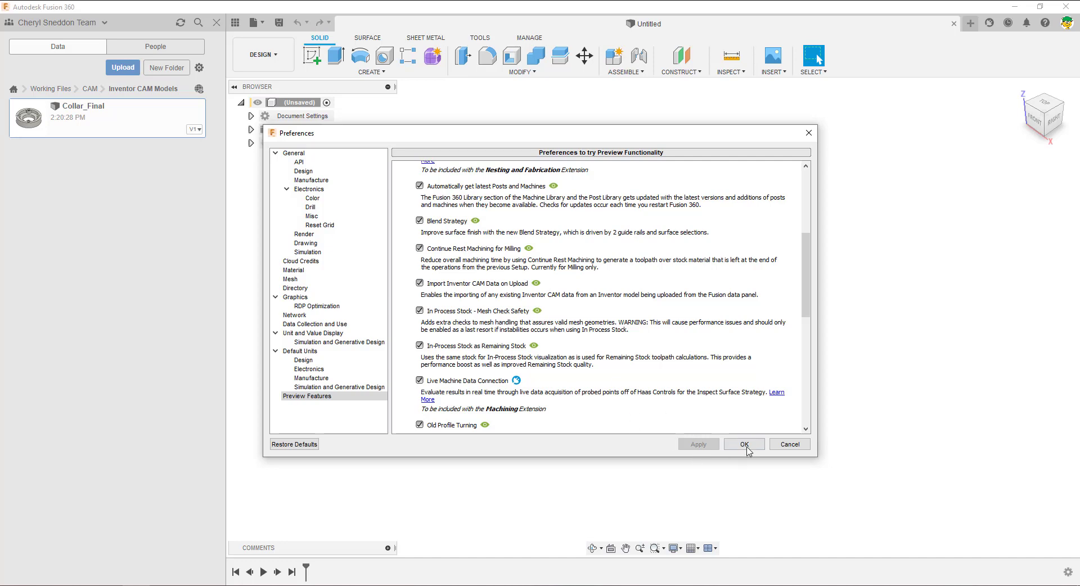
Close Preferences, then in Inventor's Open dialog select Housing_Top_Final.ipt.
left_click(744, 444)
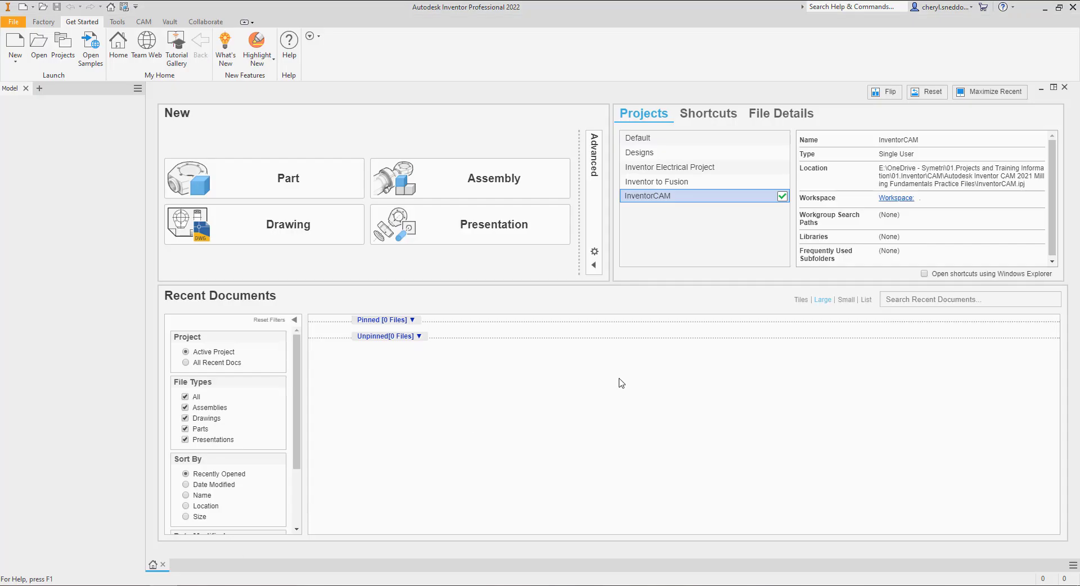
mouse_move(642, 157)
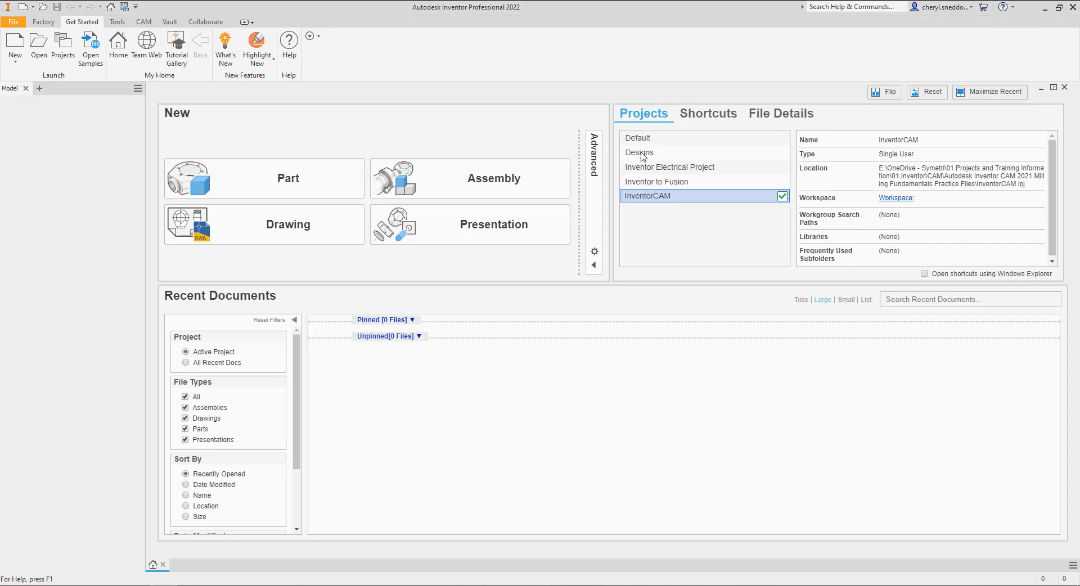
mouse_move(63, 65)
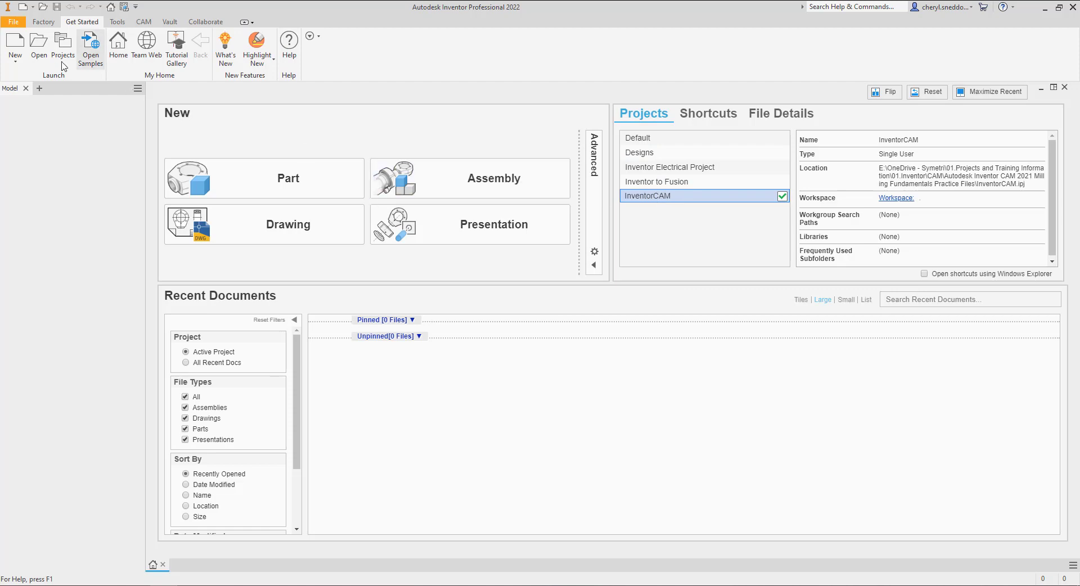
left_click(38, 42)
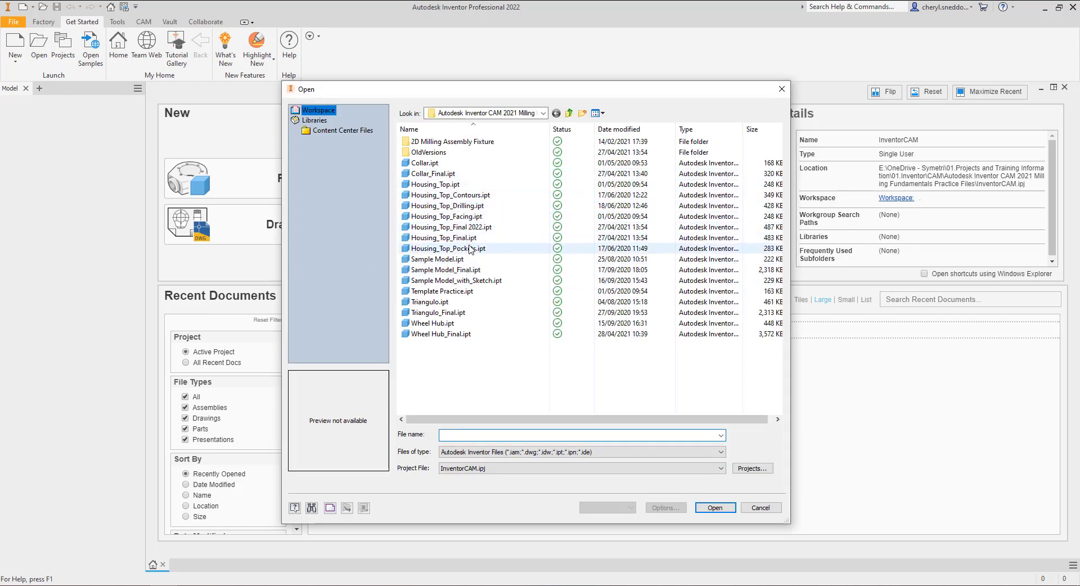
mouse_move(450, 334)
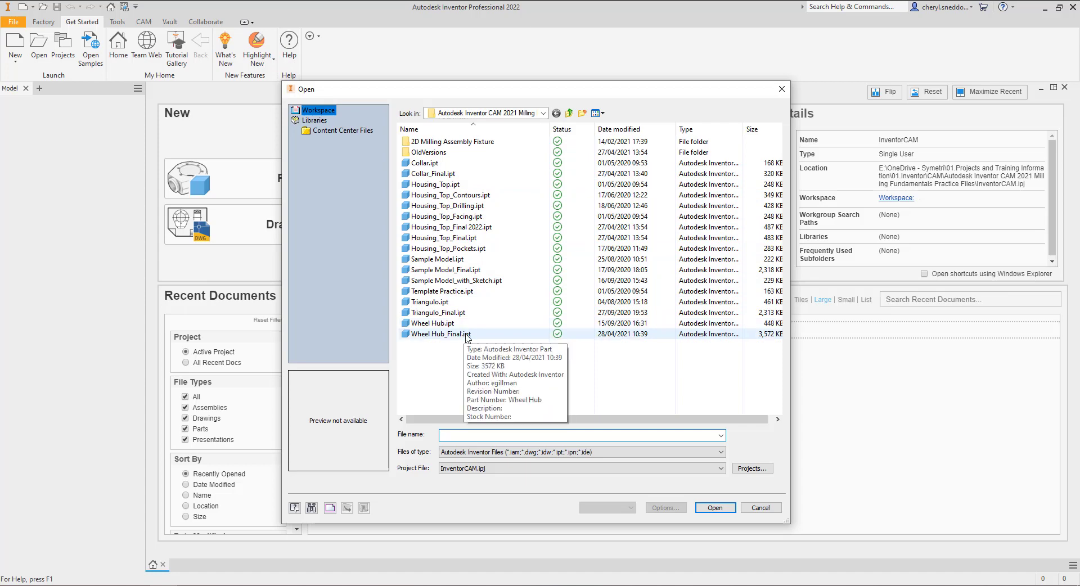
left_click(445, 269)
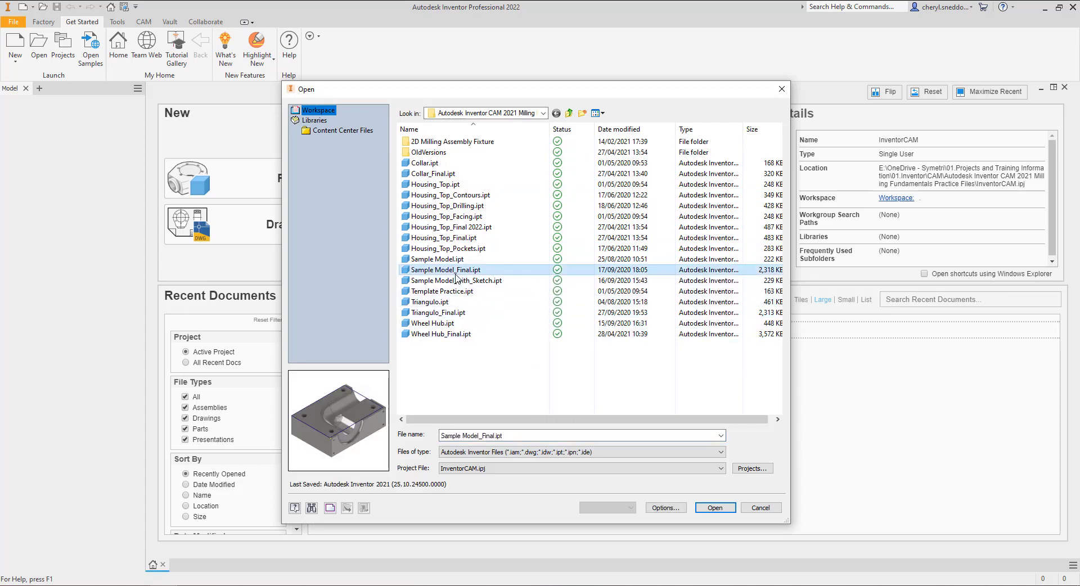
mouse_move(448, 205)
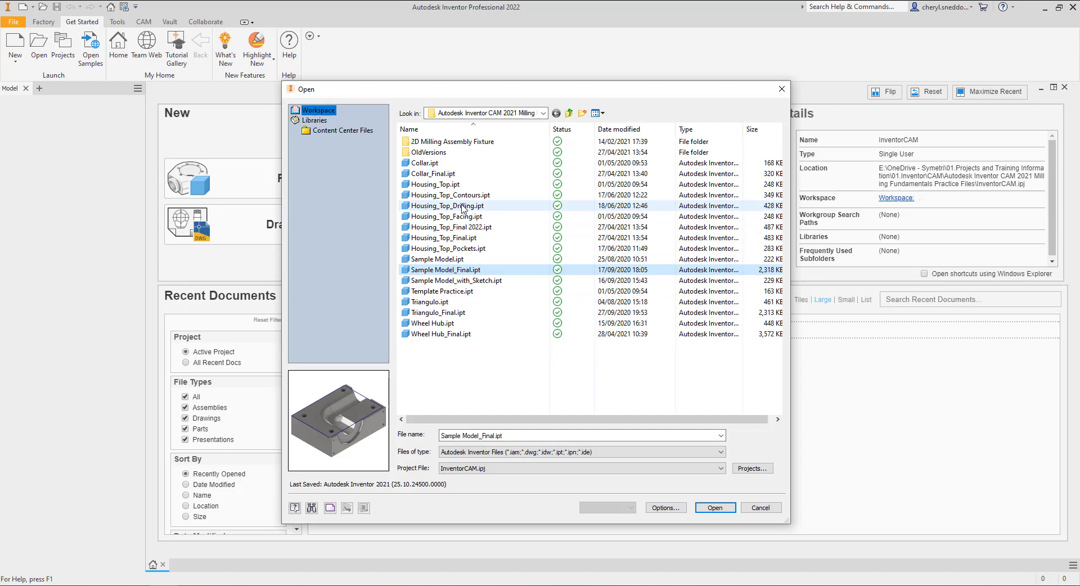
left_click(446, 238)
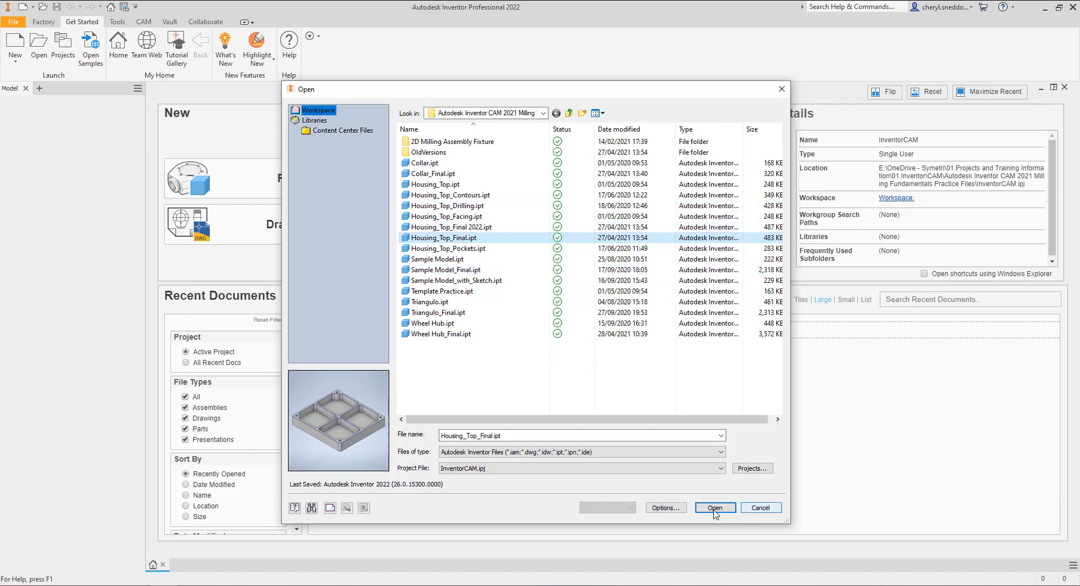
Open Housing_Top_Final in the CAM environment and select the Top setup to show its stock.
left_click(714, 507)
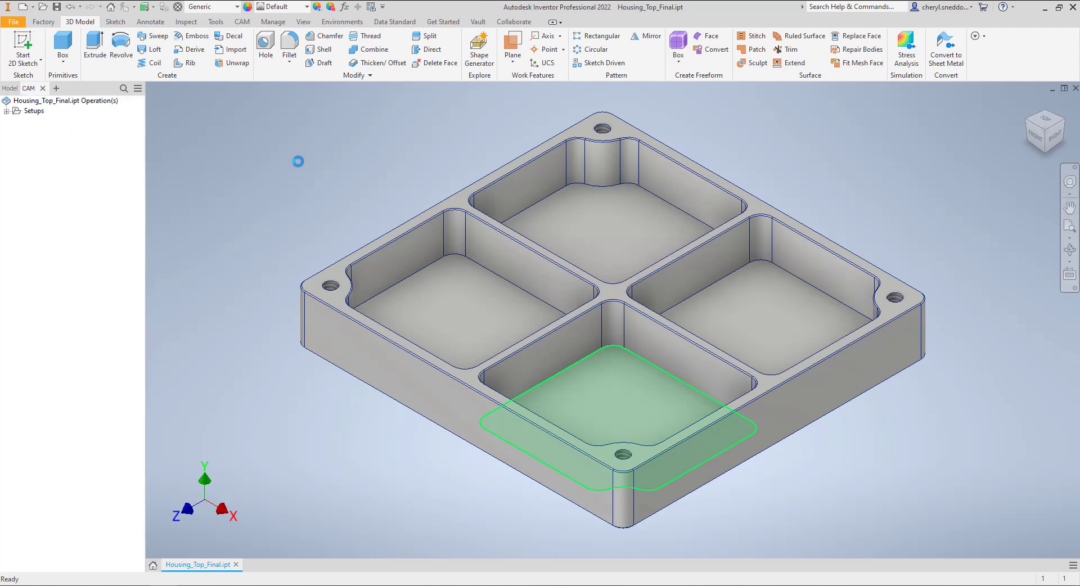
left_click(242, 22)
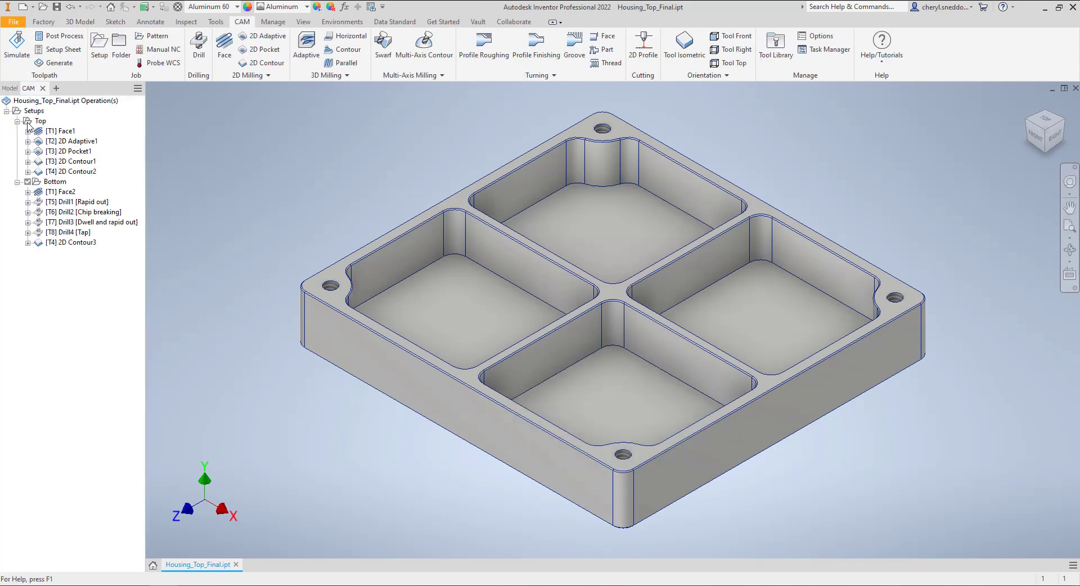
left_click(41, 121)
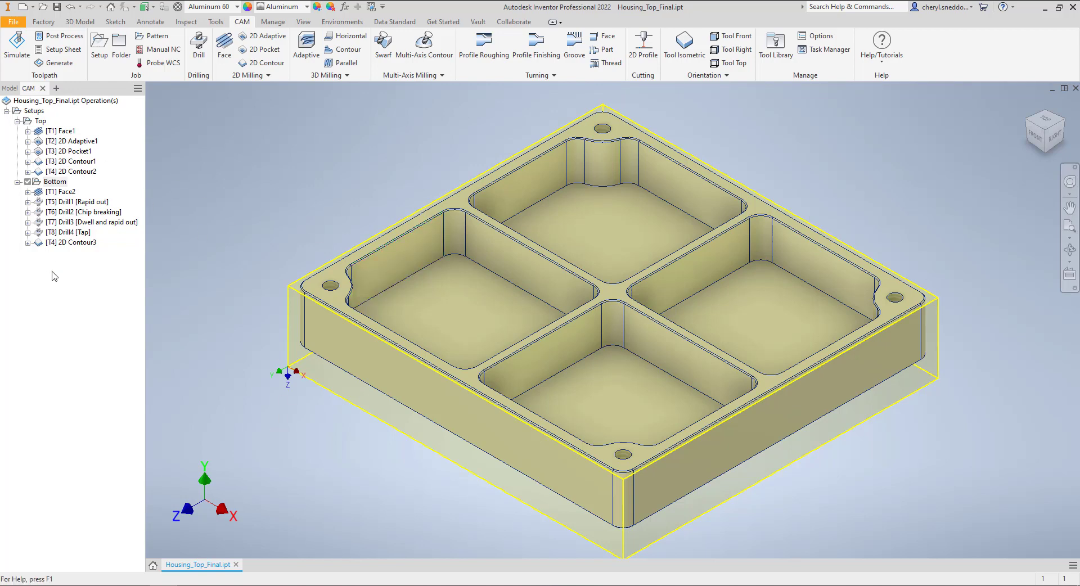
mouse_move(304, 189)
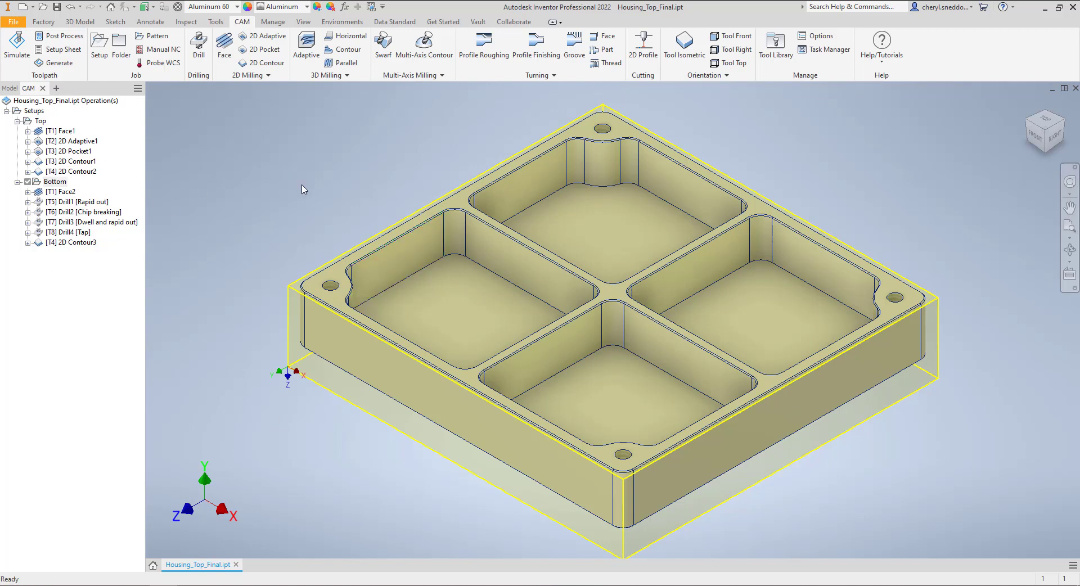
mouse_move(285, 220)
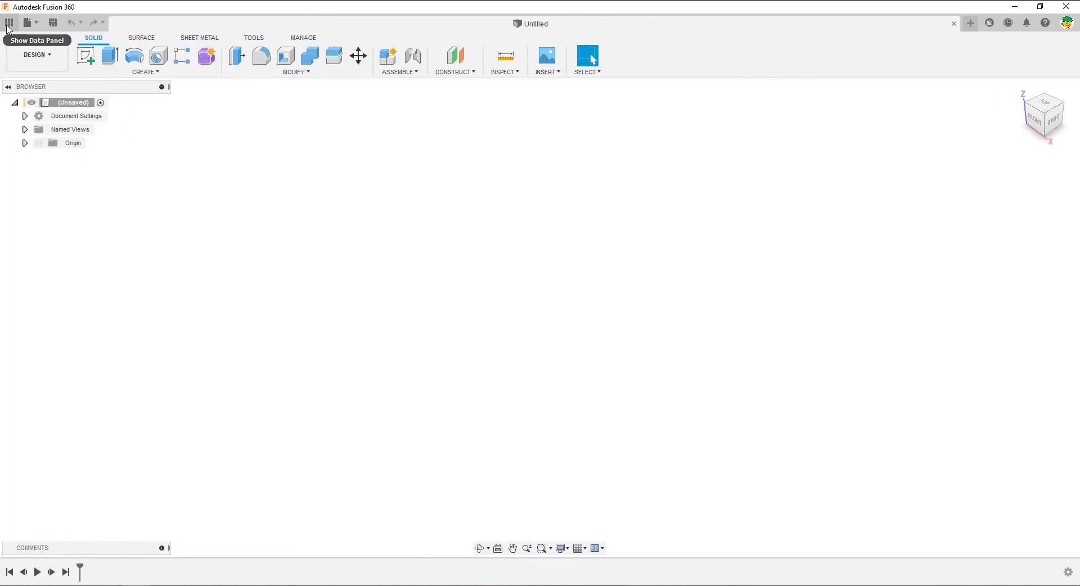
Show the Data Panel at the Inventor CAM Models folder listing Collar_Final.
left_click(9, 22)
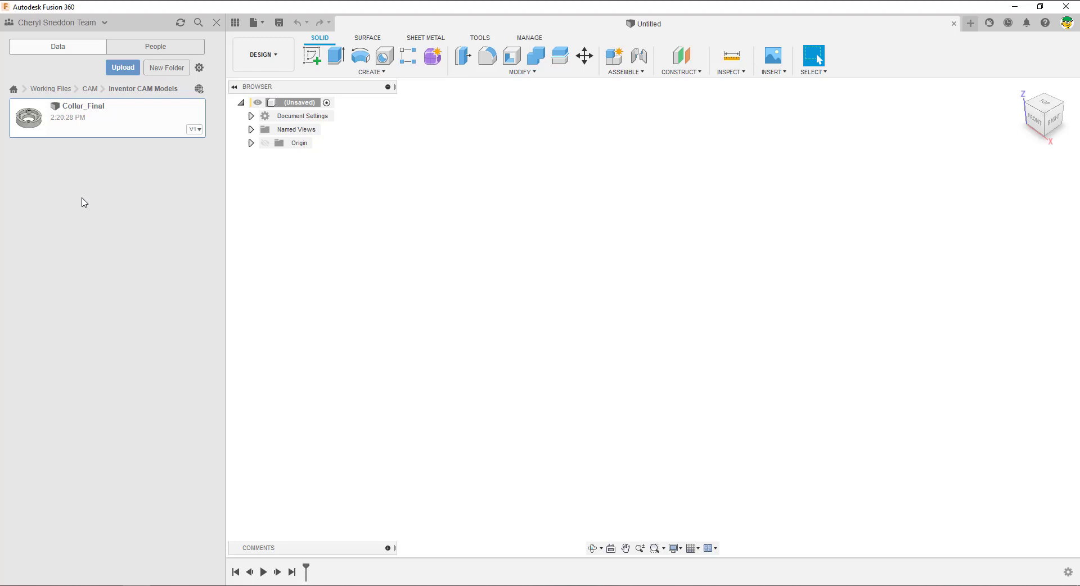
mouse_move(161, 220)
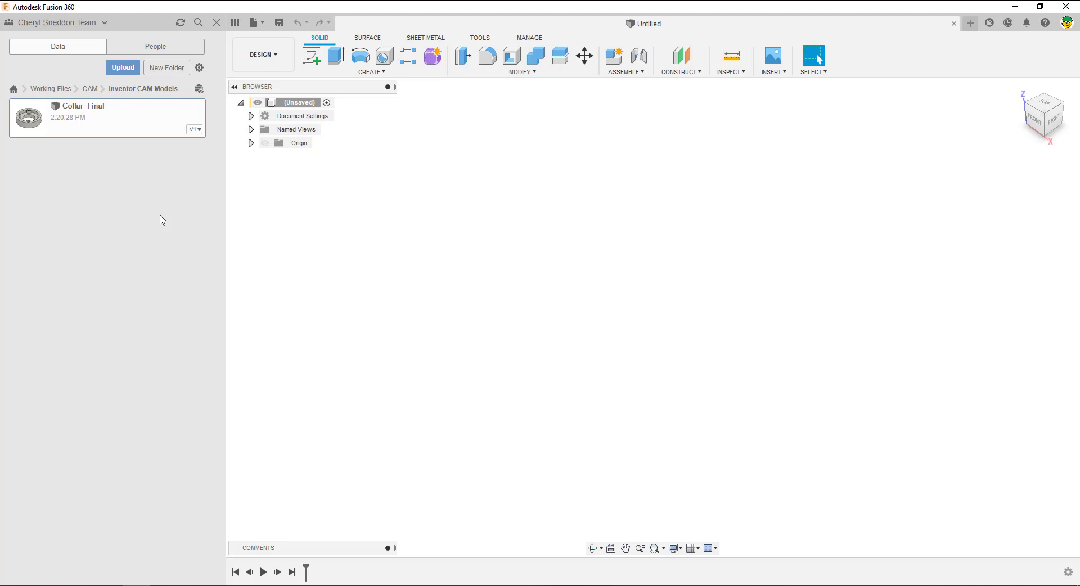
mouse_move(130, 108)
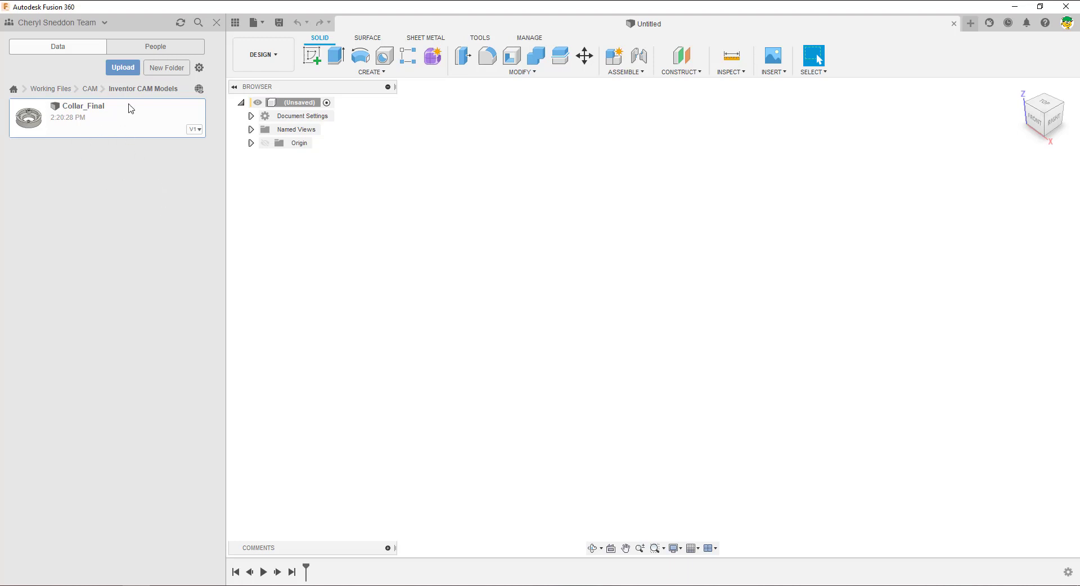
mouse_move(122, 66)
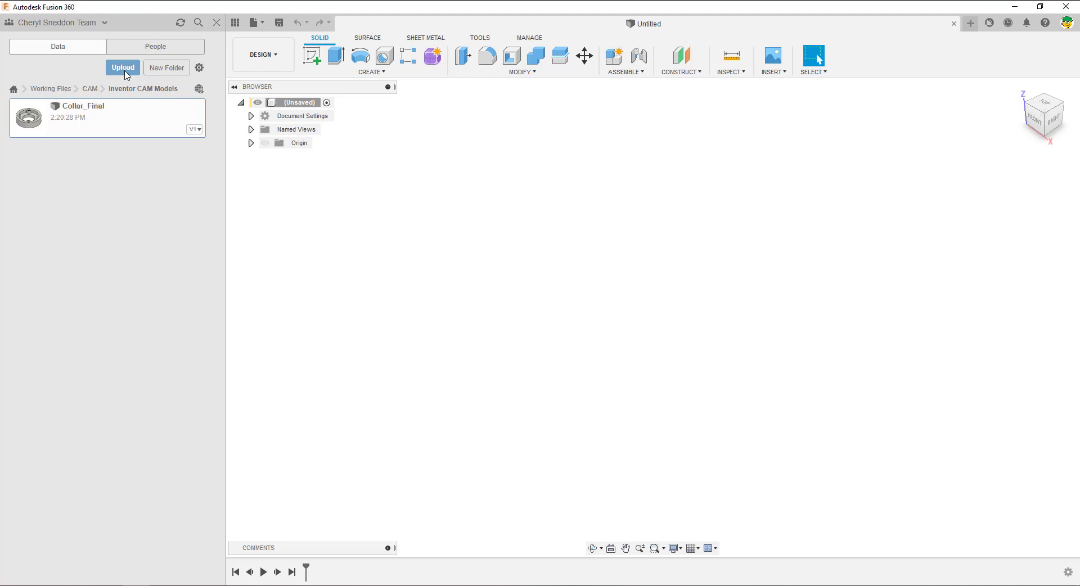
Queue Housing_Top_Final.ipt for upload into the Inventor CAM Models folder.
left_click(122, 68)
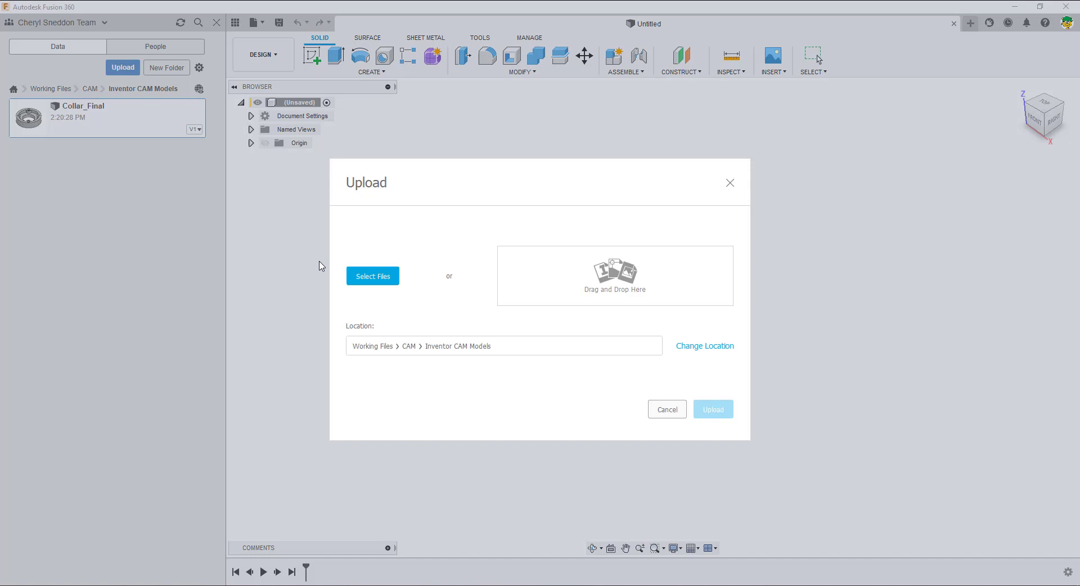
left_click(373, 276)
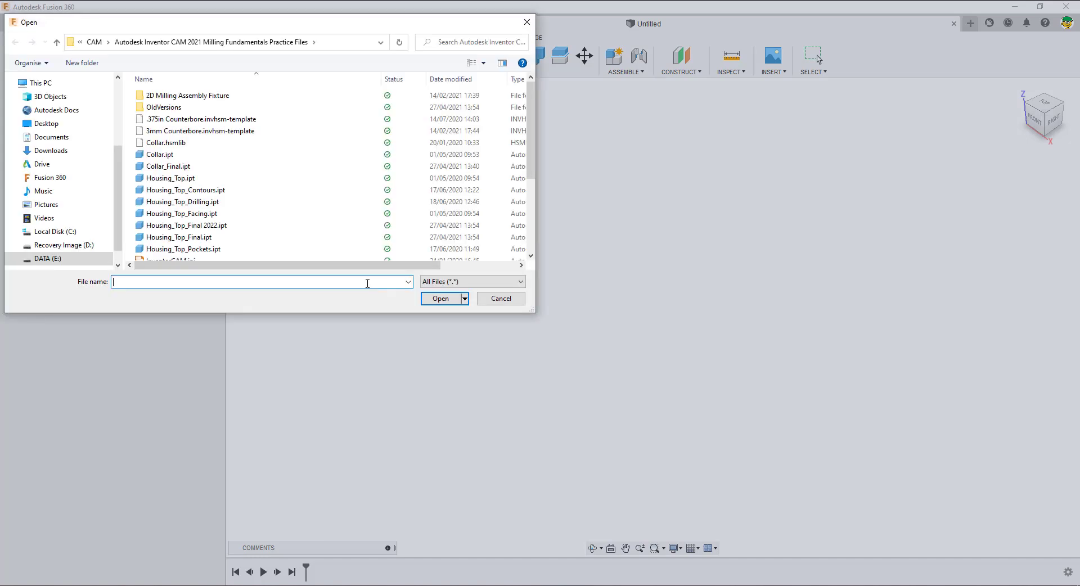
scroll("down", 3)
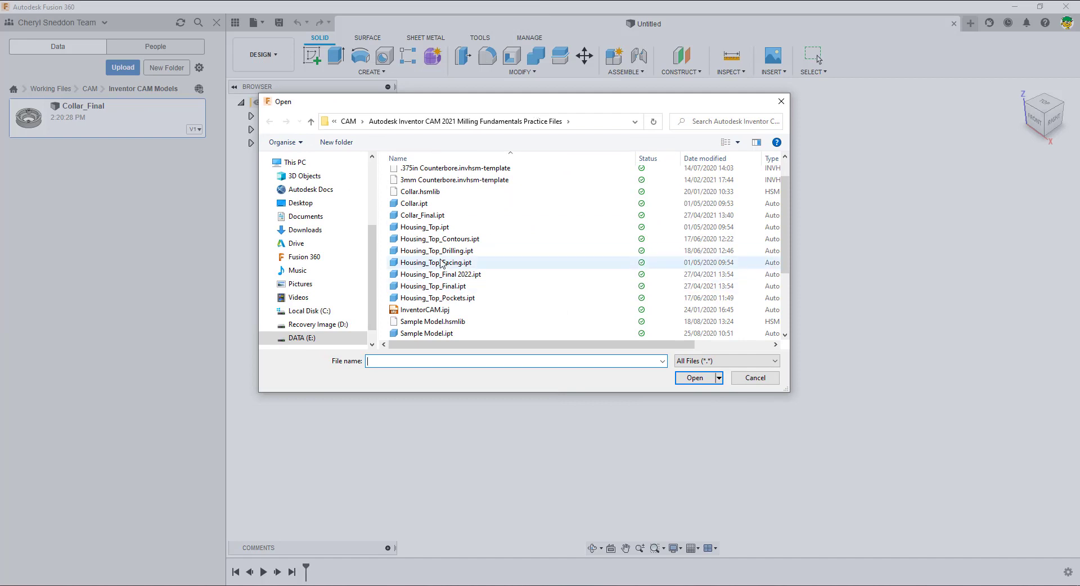
mouse_move(438, 297)
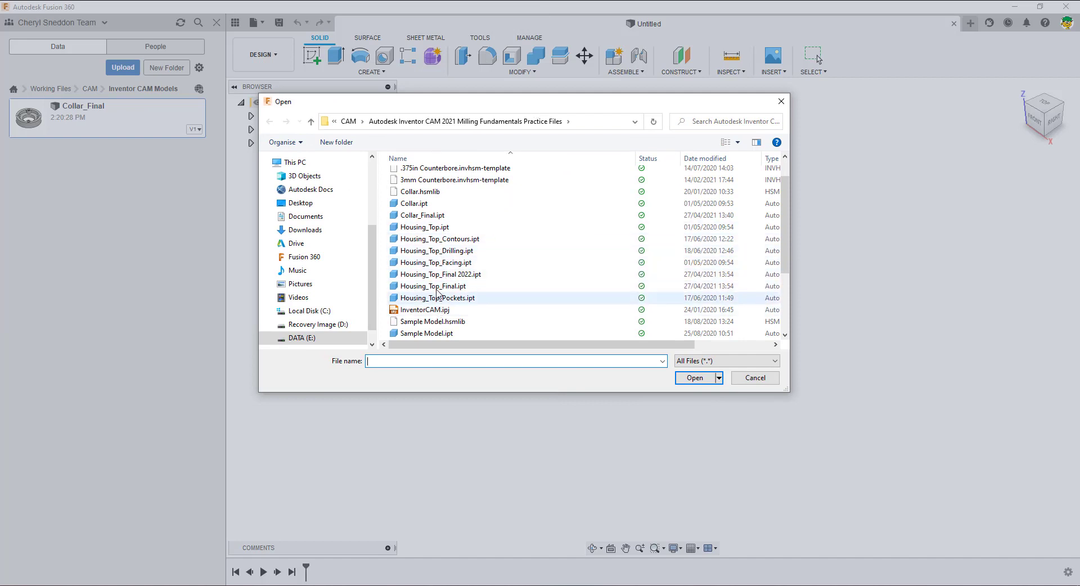
left_click(432, 286)
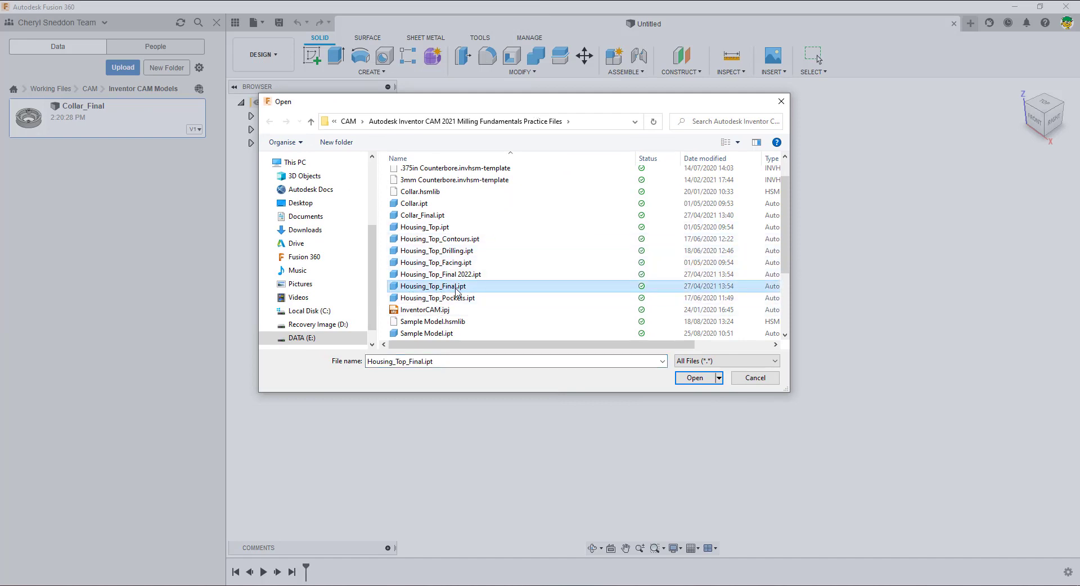
left_click(694, 377)
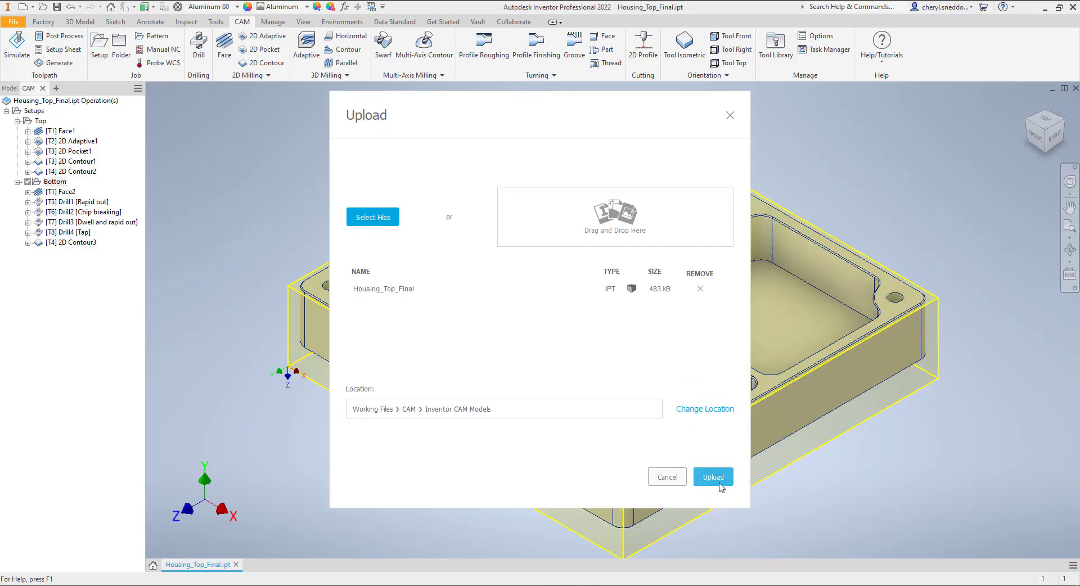
Start the Housing_Top_Final upload and close the Job Status window.
left_click(714, 477)
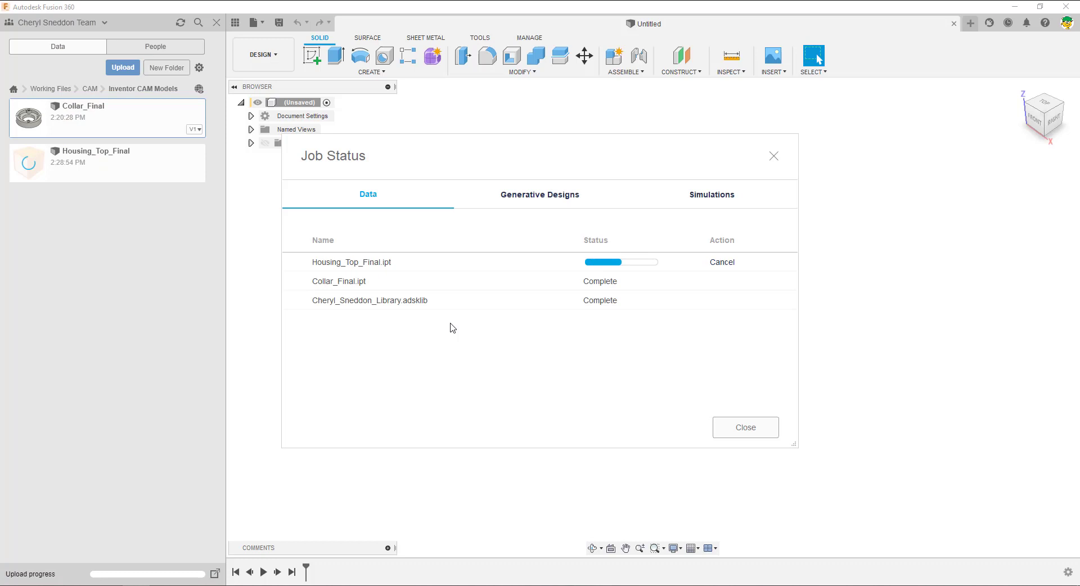
left_click(723, 263)
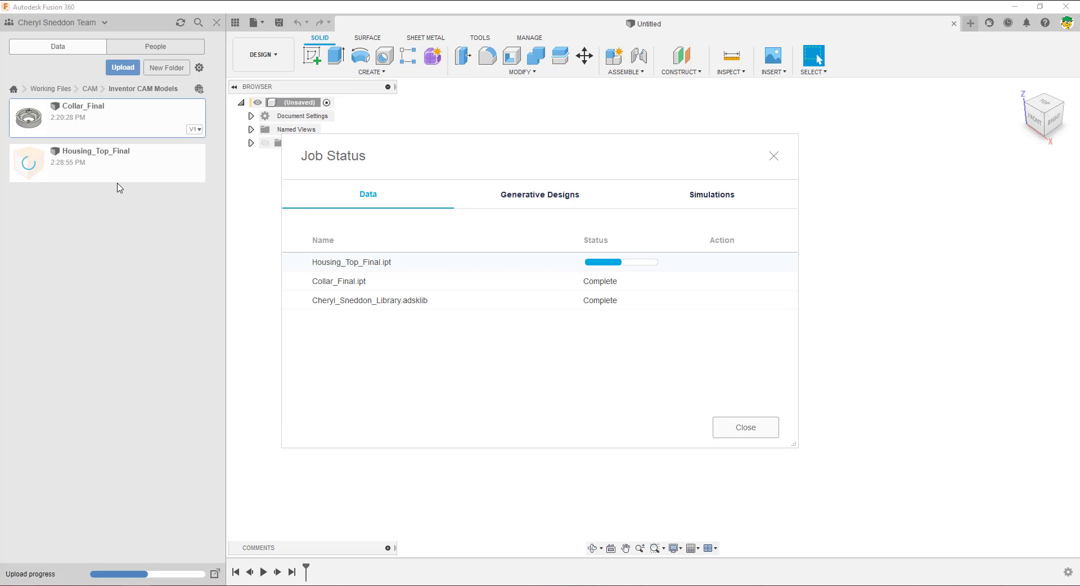
mouse_move(477, 481)
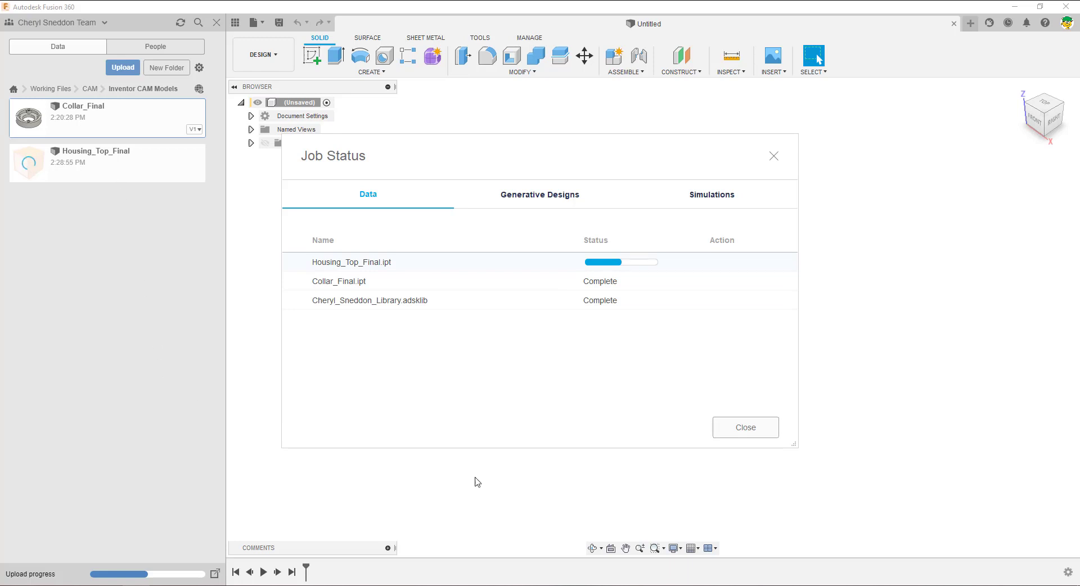
mouse_move(495, 289)
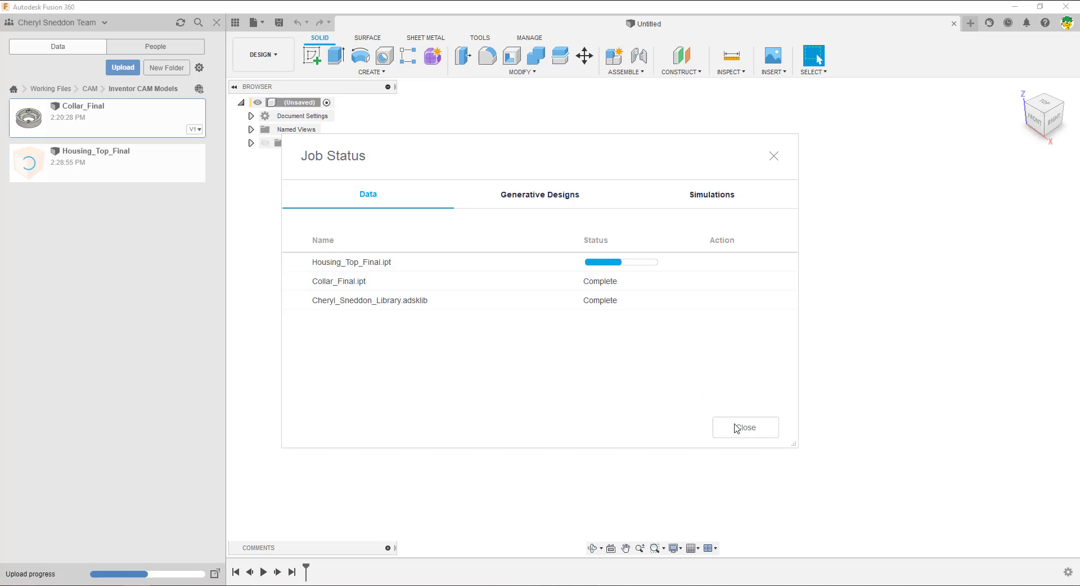
left_click(745, 427)
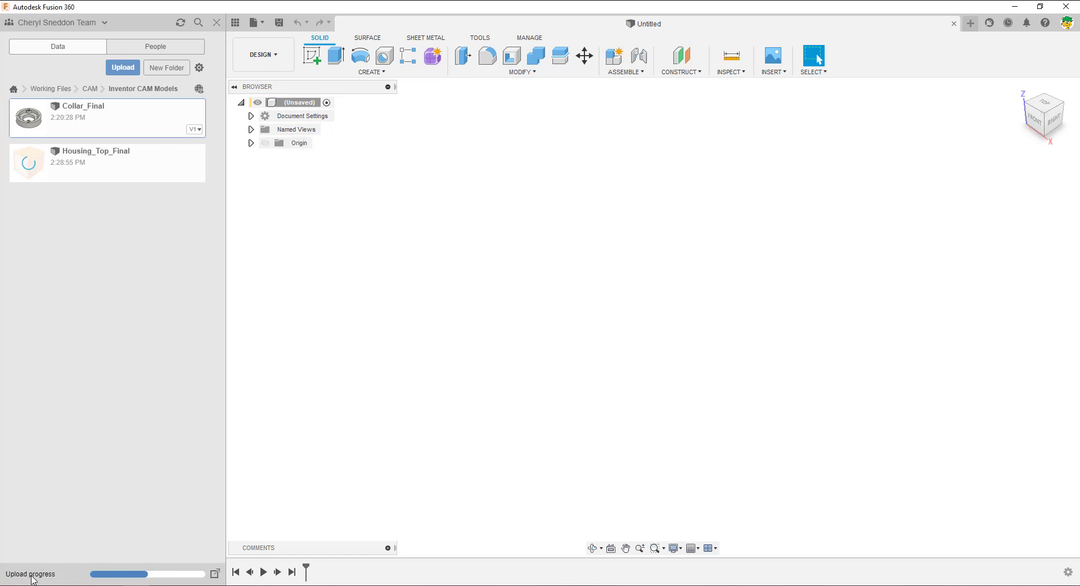
mouse_move(115, 130)
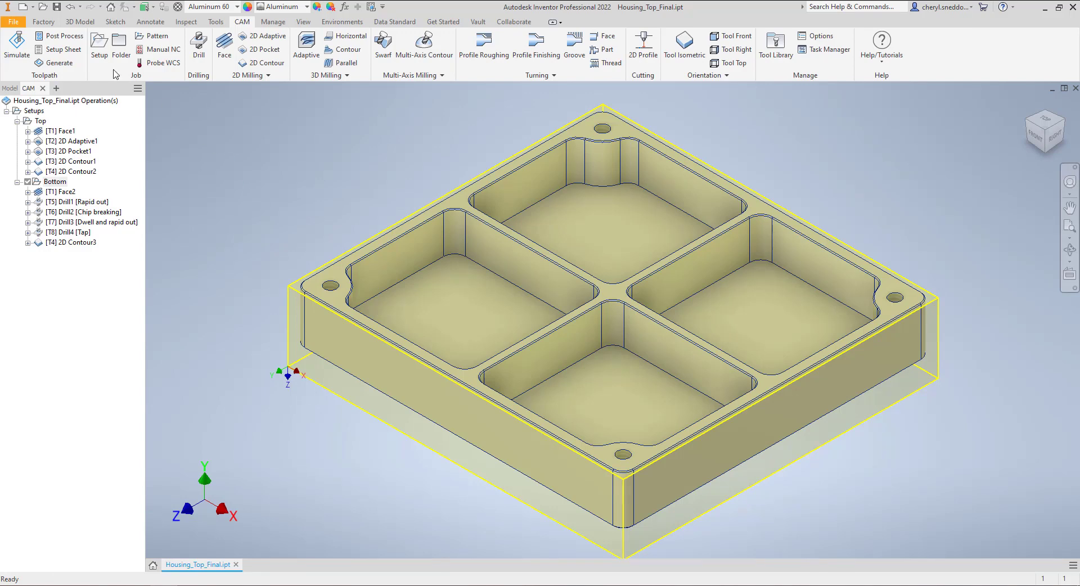
Open Collar_Final.ipt in Inventor and show its CAM setups browser.
left_click(12, 21)
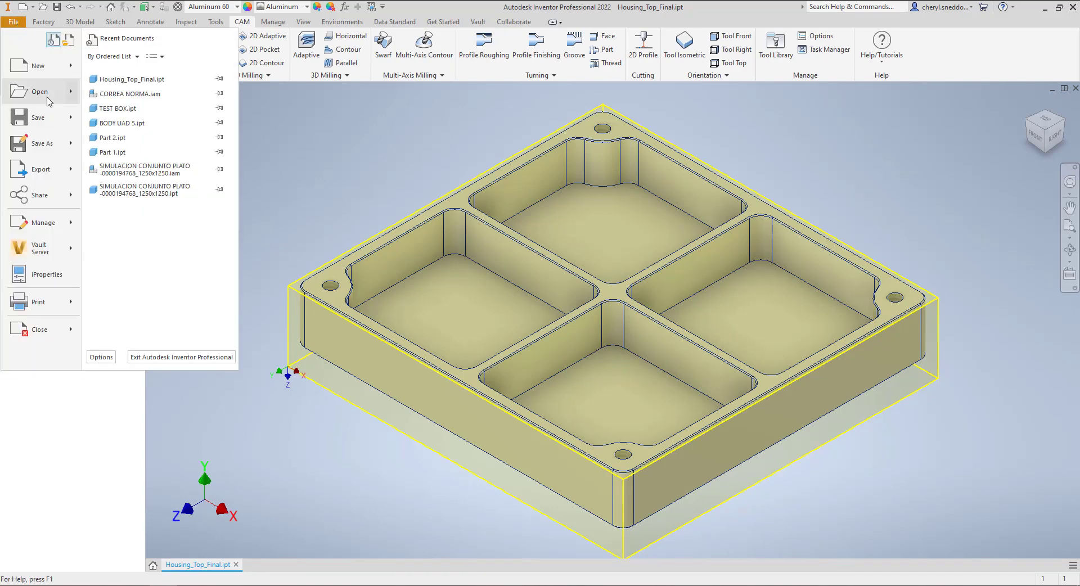
left_click(40, 91)
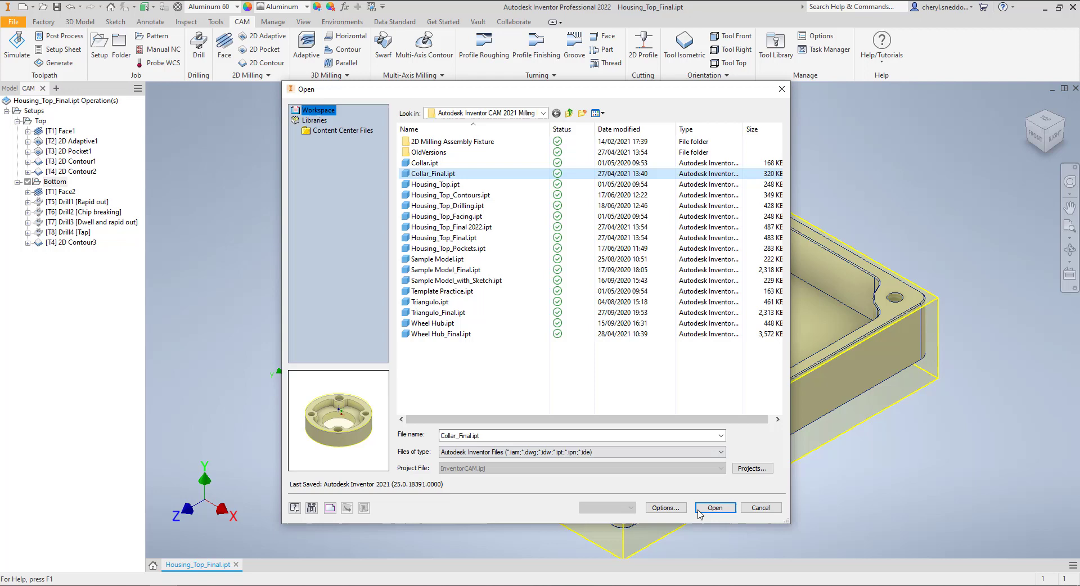
left_click(715, 507)
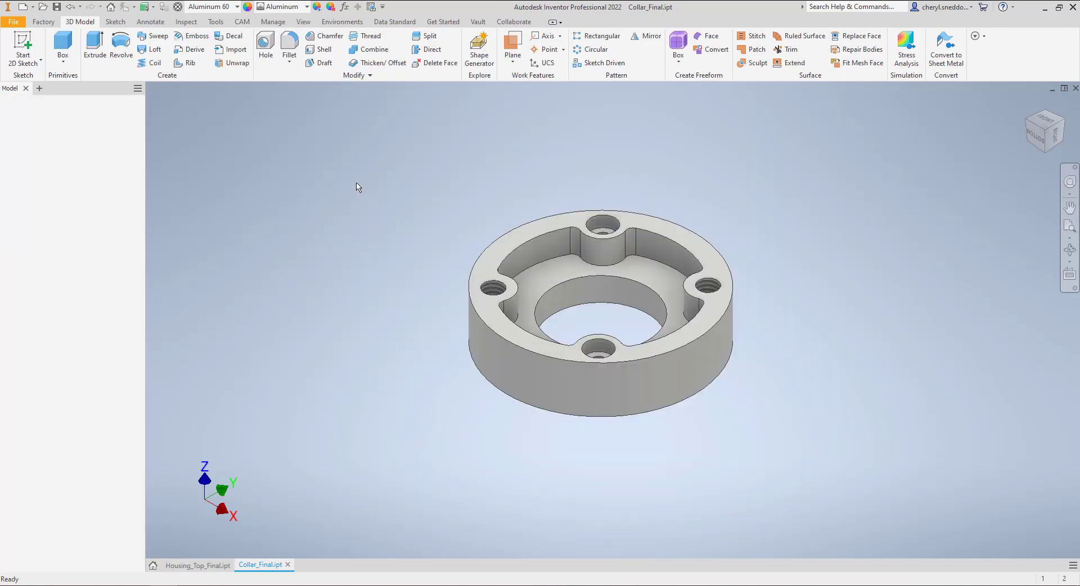
left_click(241, 21)
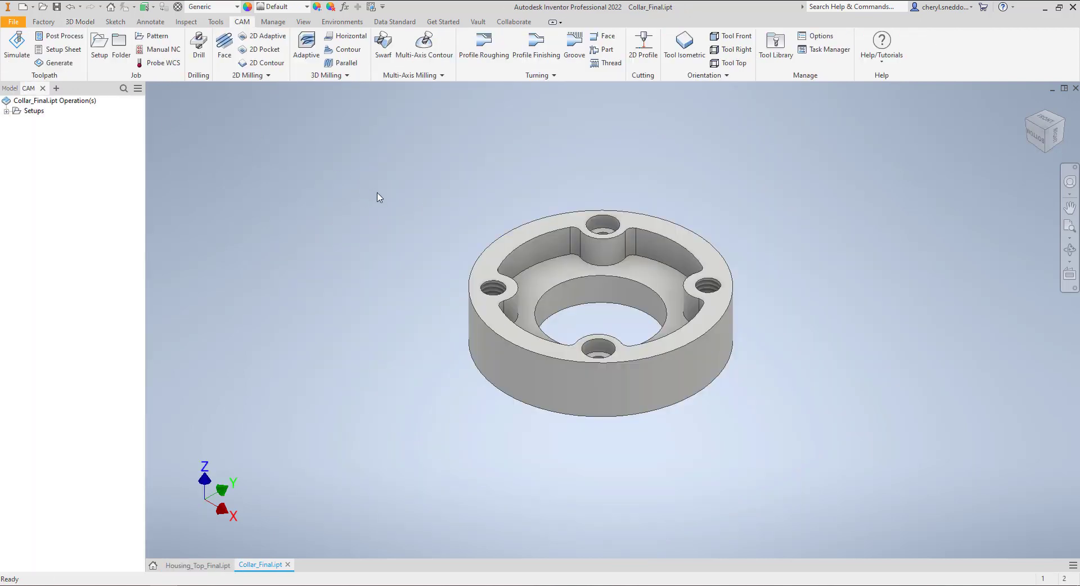
left_click(15, 111)
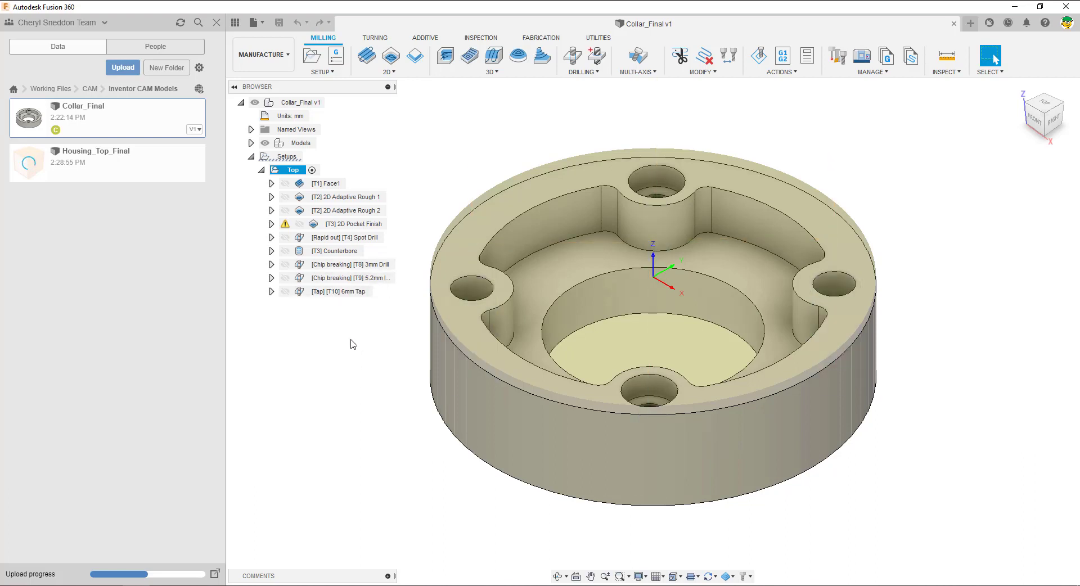
mouse_move(343, 395)
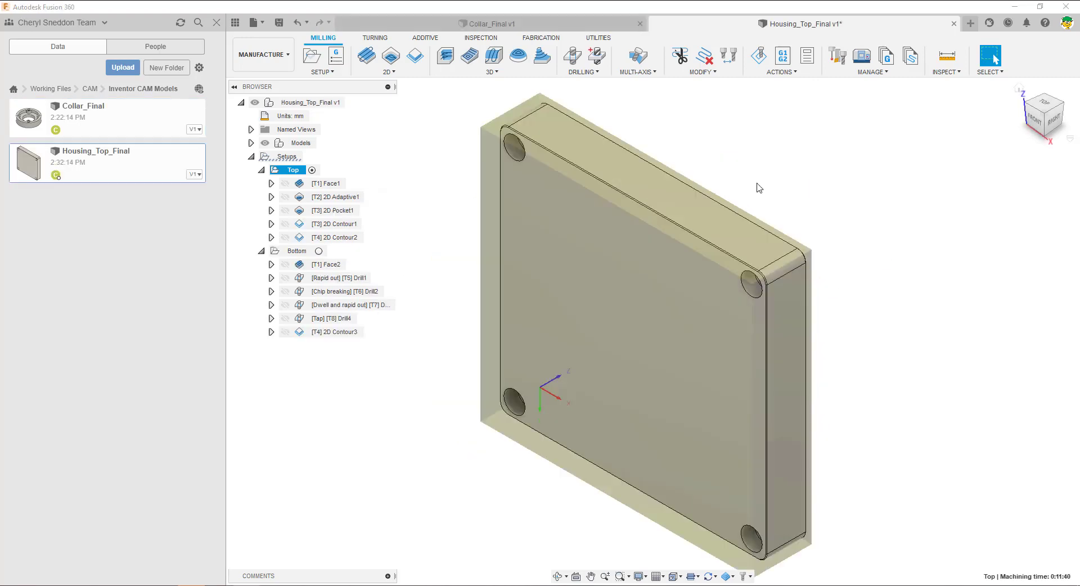
mouse_move(370, 237)
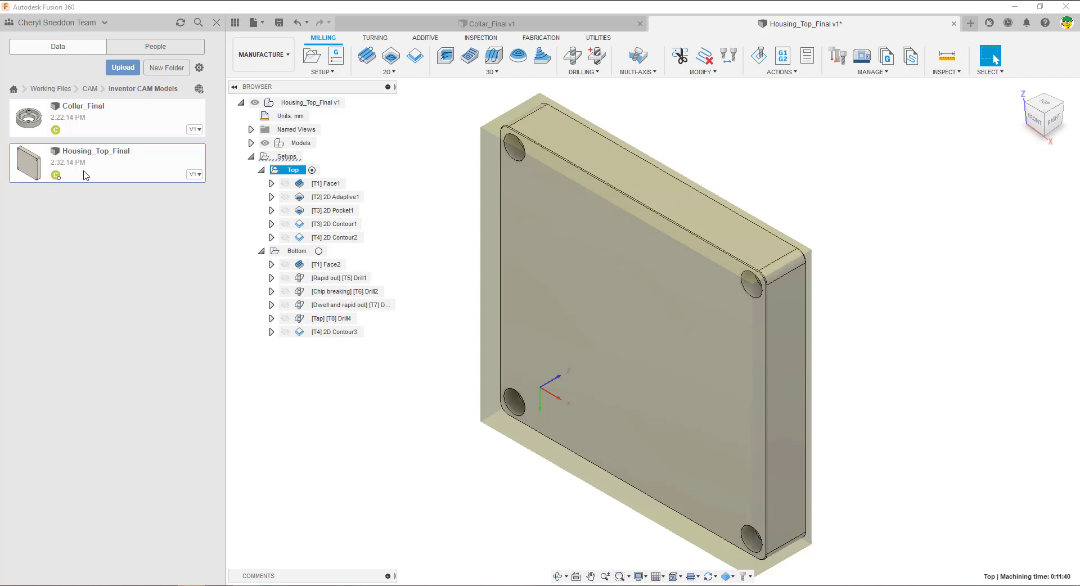
mouse_move(816, 174)
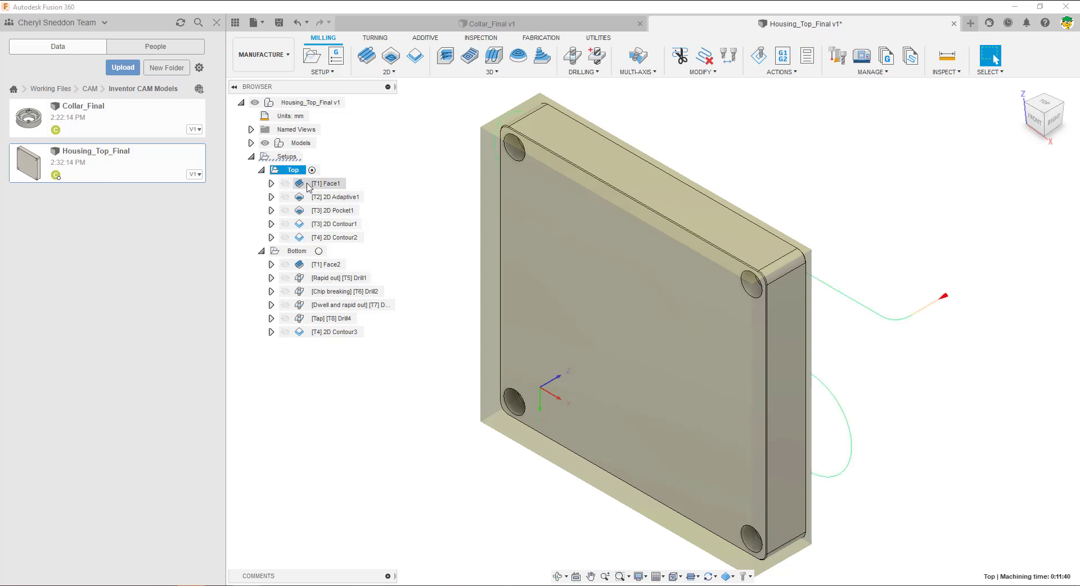
Activate the Top setup and view the housing from the Tool Isometric orientation.
left_click(297, 251)
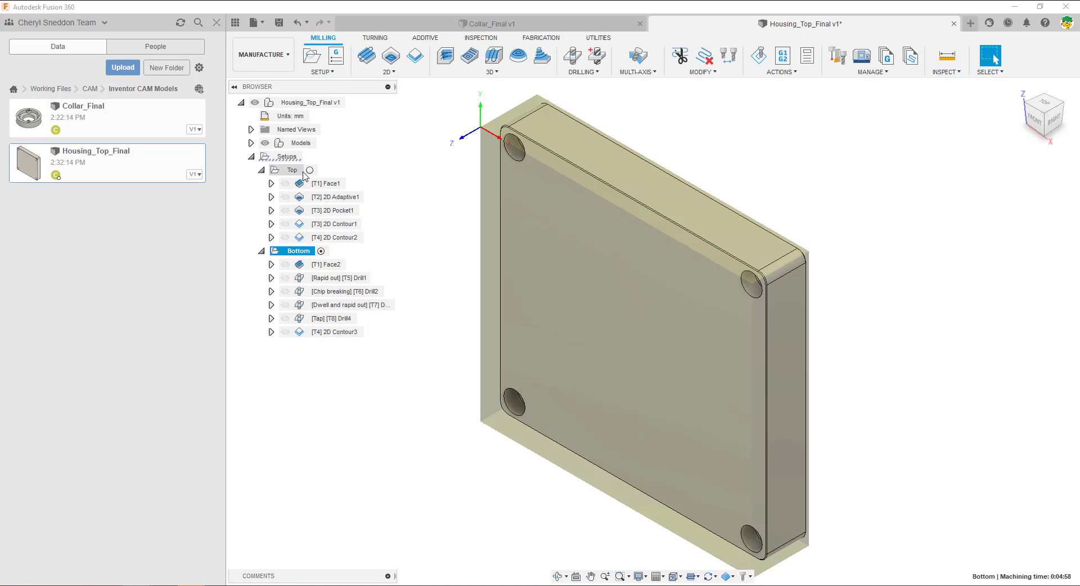
left_click(677, 576)
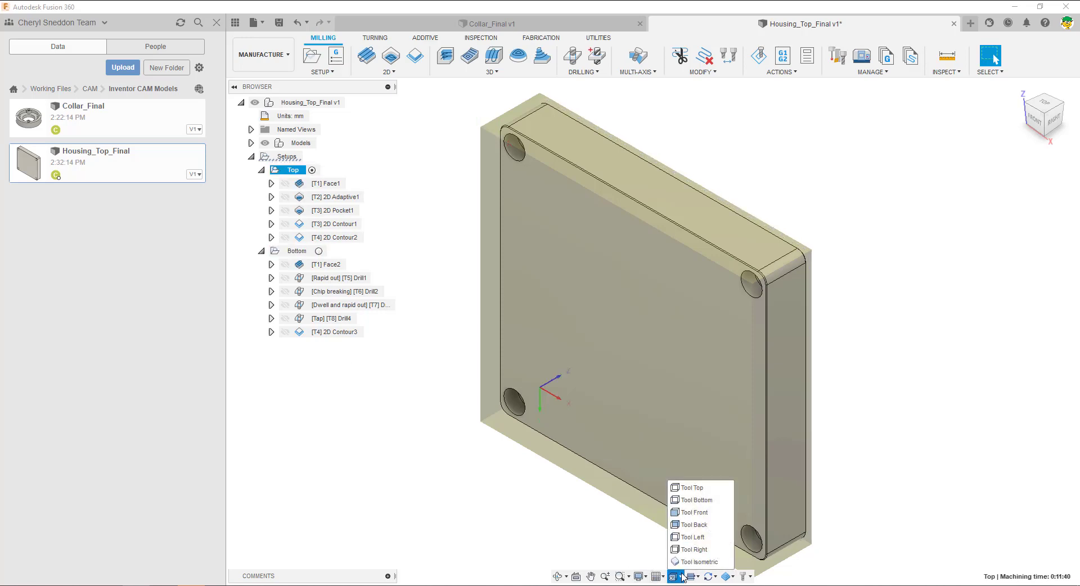
left_click(687, 487)
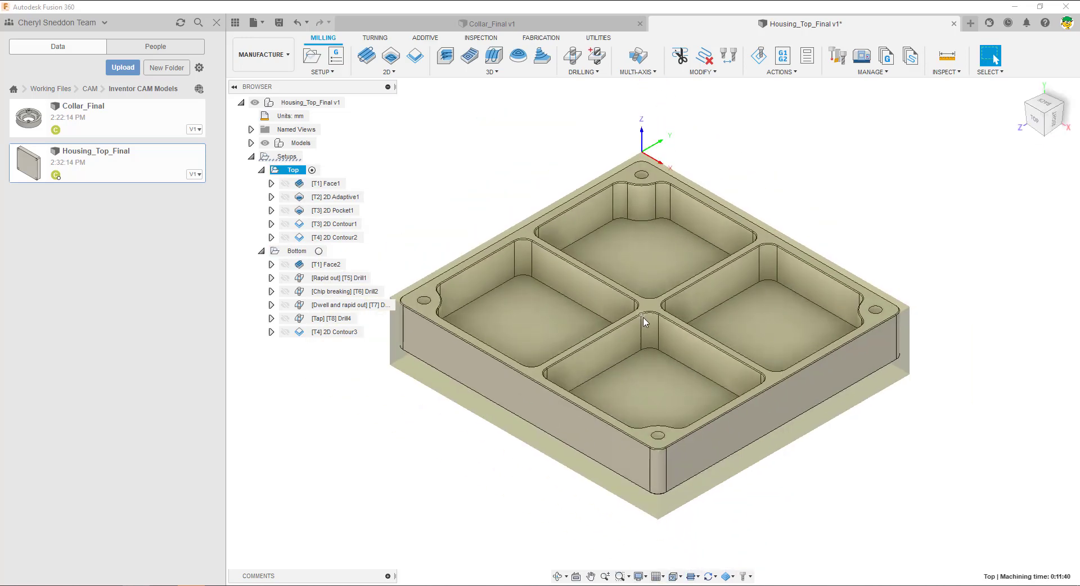
Preview the Face1, 2D Adaptive1 and 2D Contour2 toolpaths, then select the whole Top setup.
left_click(328, 183)
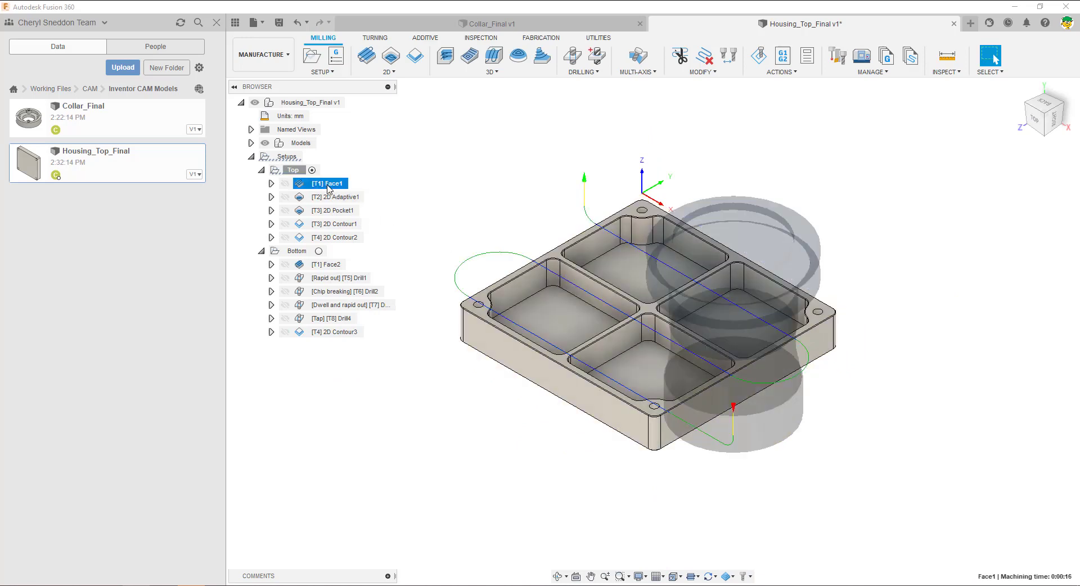
mouse_move(333, 192)
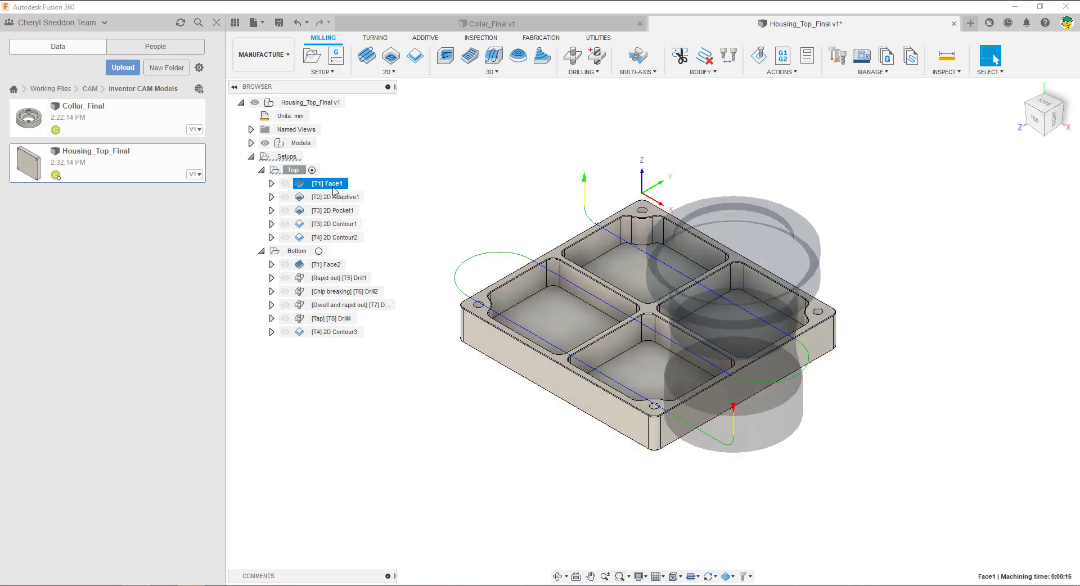
left_click(333, 196)
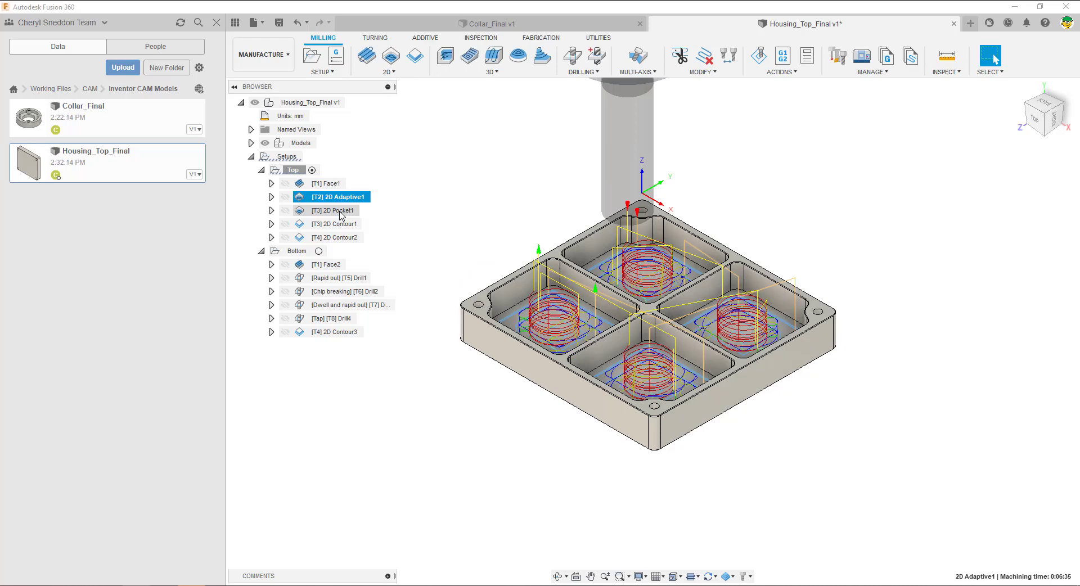
left_click(335, 237)
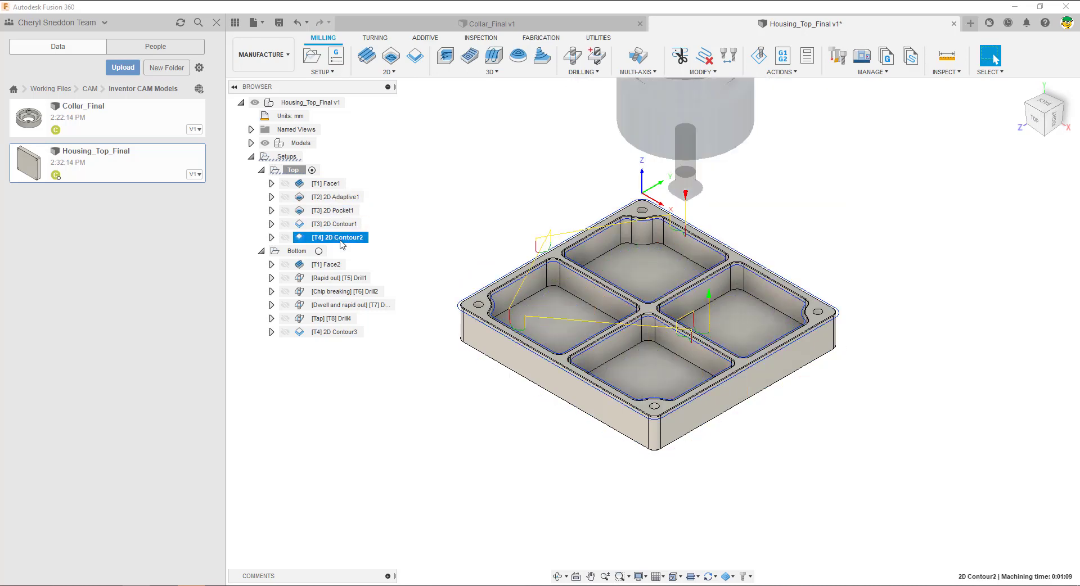
mouse_move(295, 170)
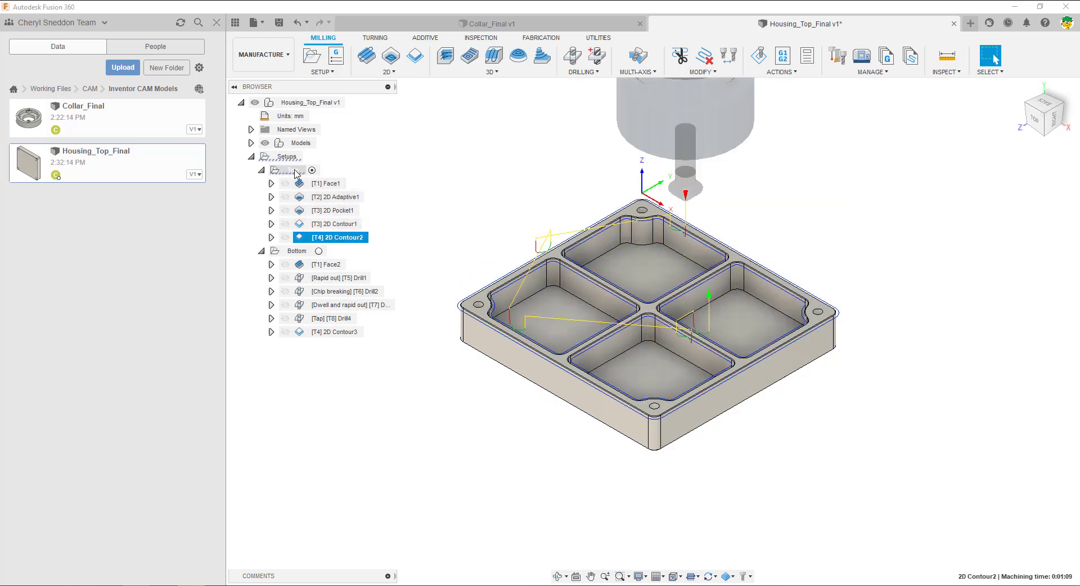
left_click(757, 55)
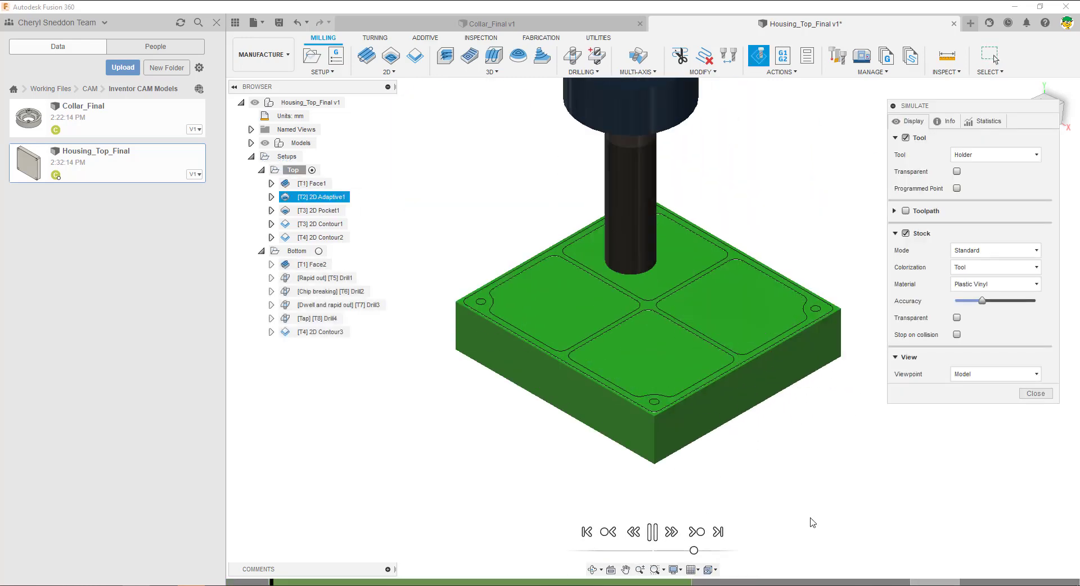
Play the Top setup stock simulation through the pocketing, pause it and close it.
left_click(653, 531)
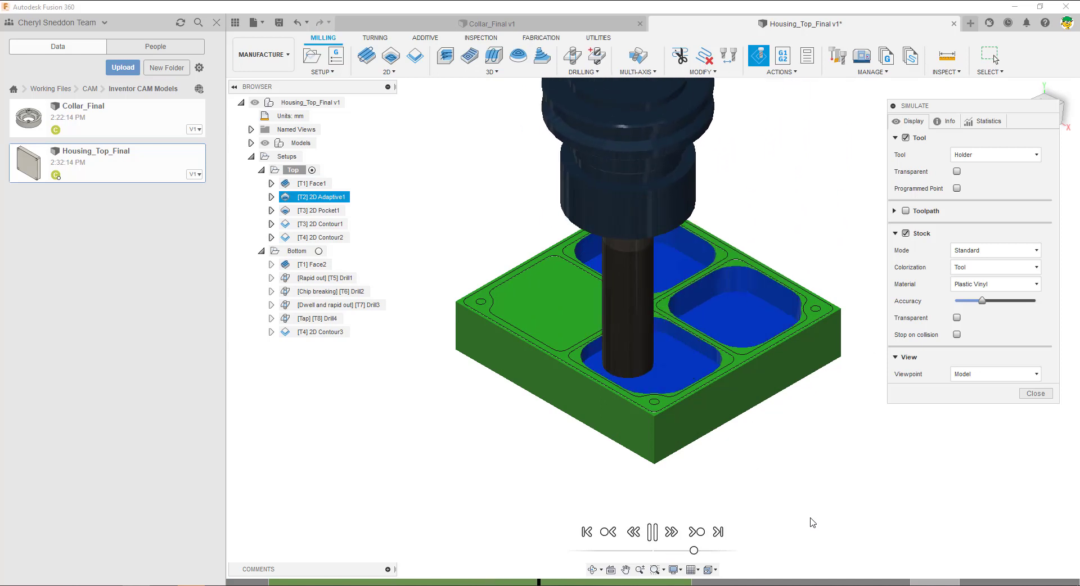
left_click(652, 532)
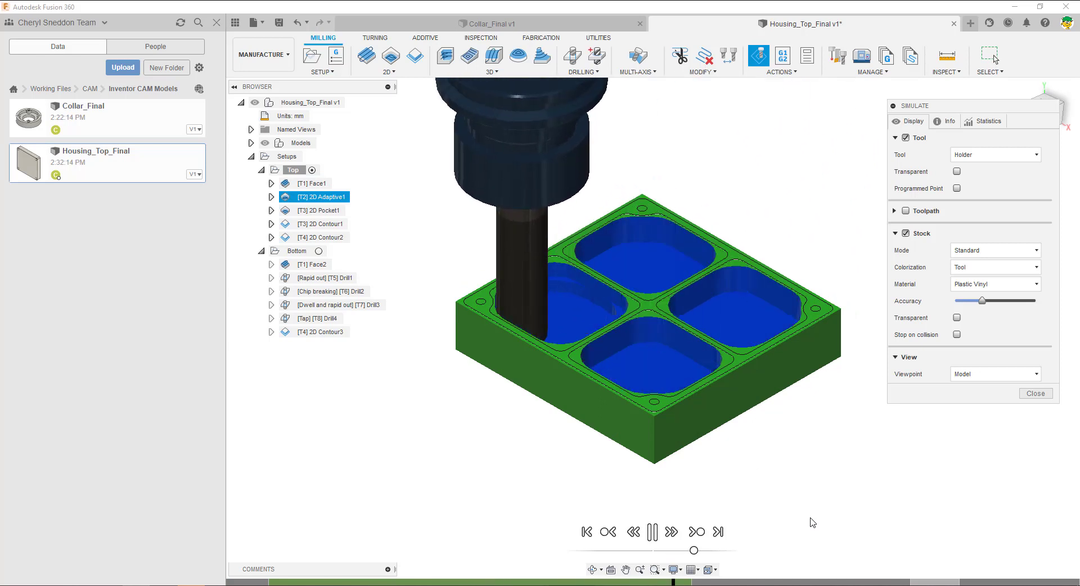
left_click(324, 210)
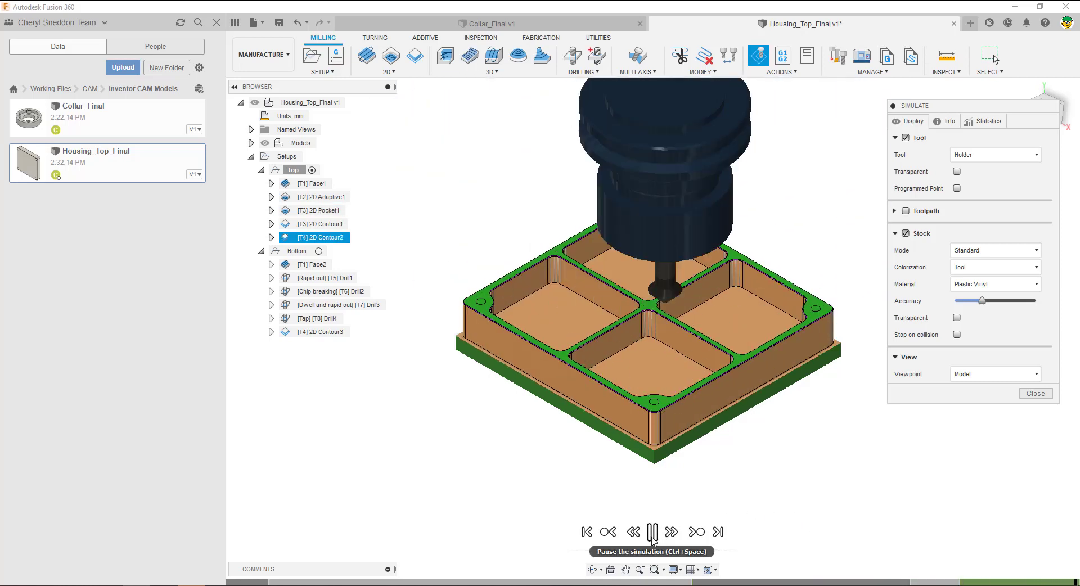
left_click(651, 531)
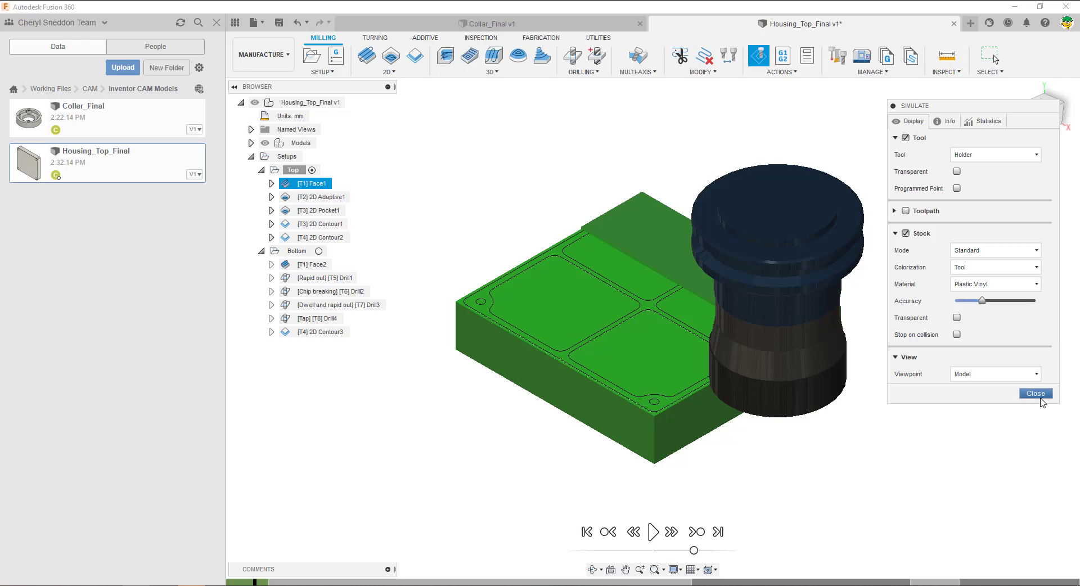
left_click(1035, 393)
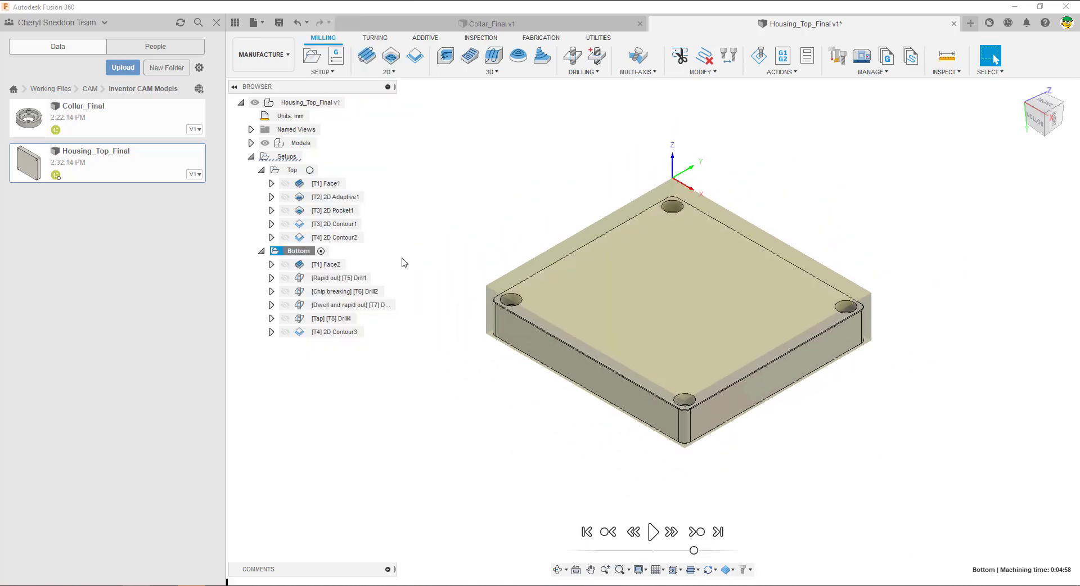
left_click(652, 531)
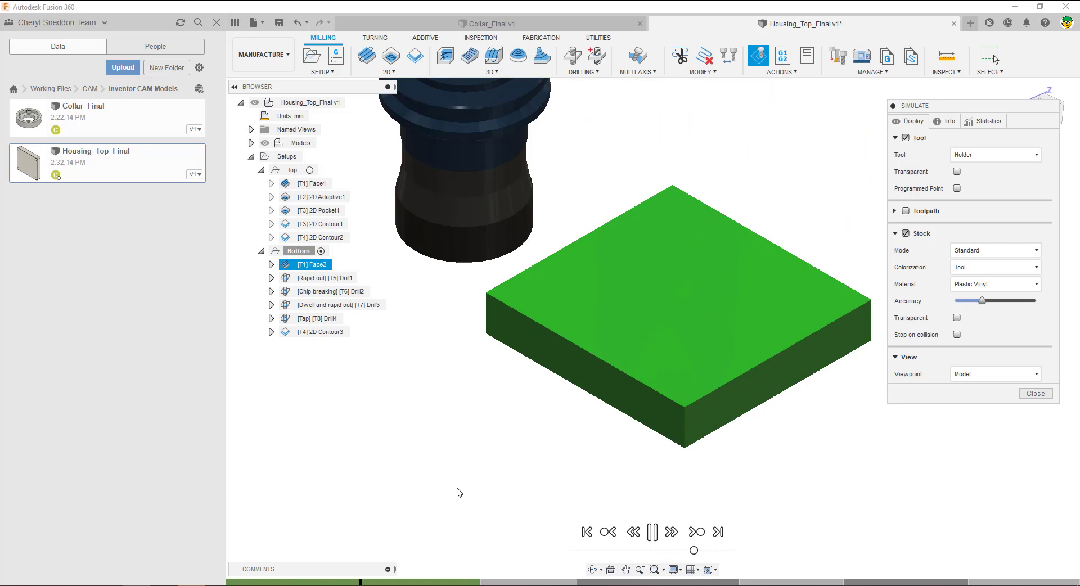
left_click(327, 290)
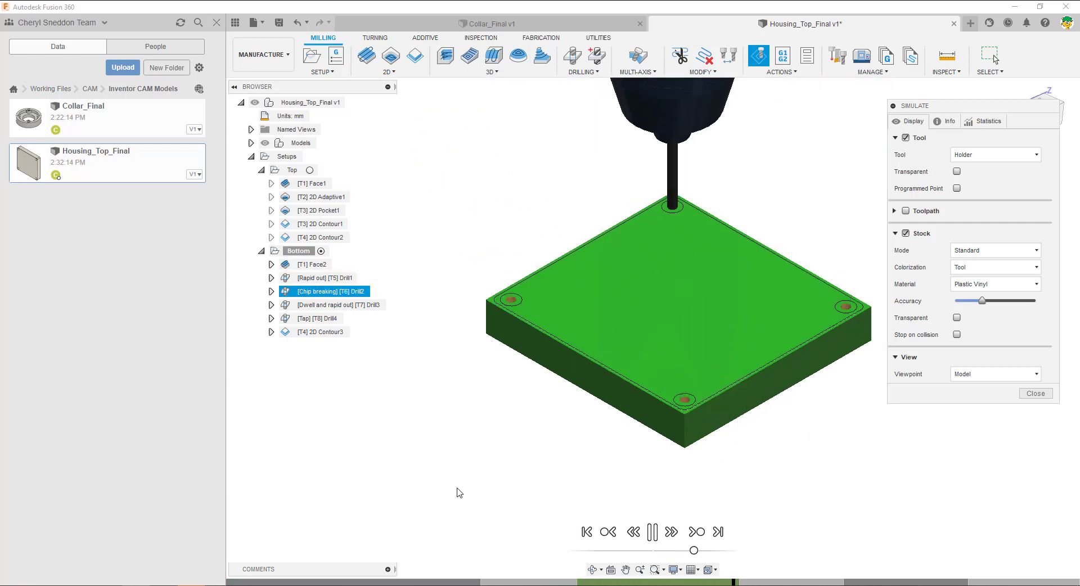
left_click(653, 532)
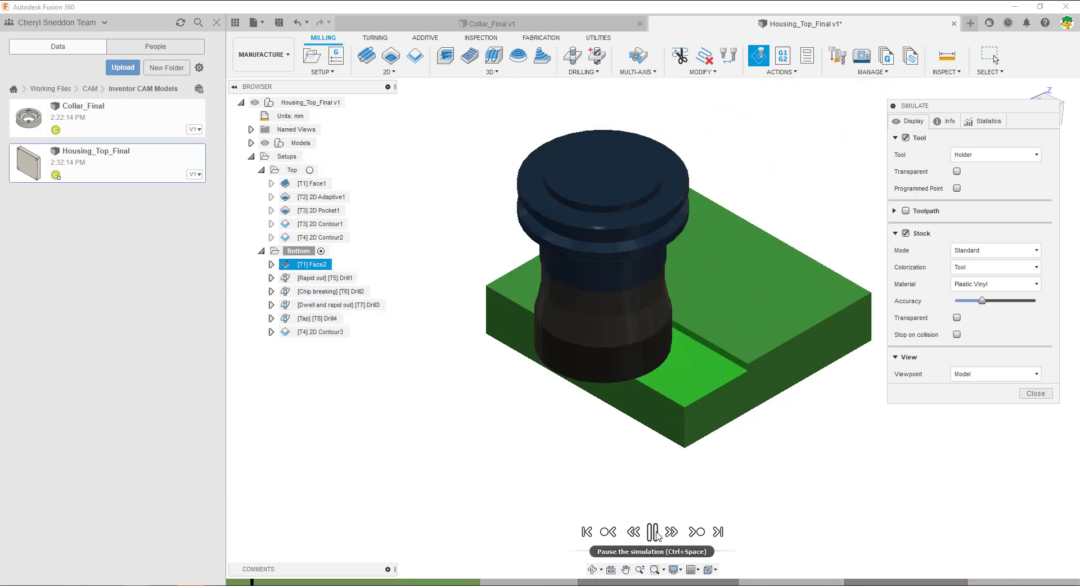
left_click(652, 531)
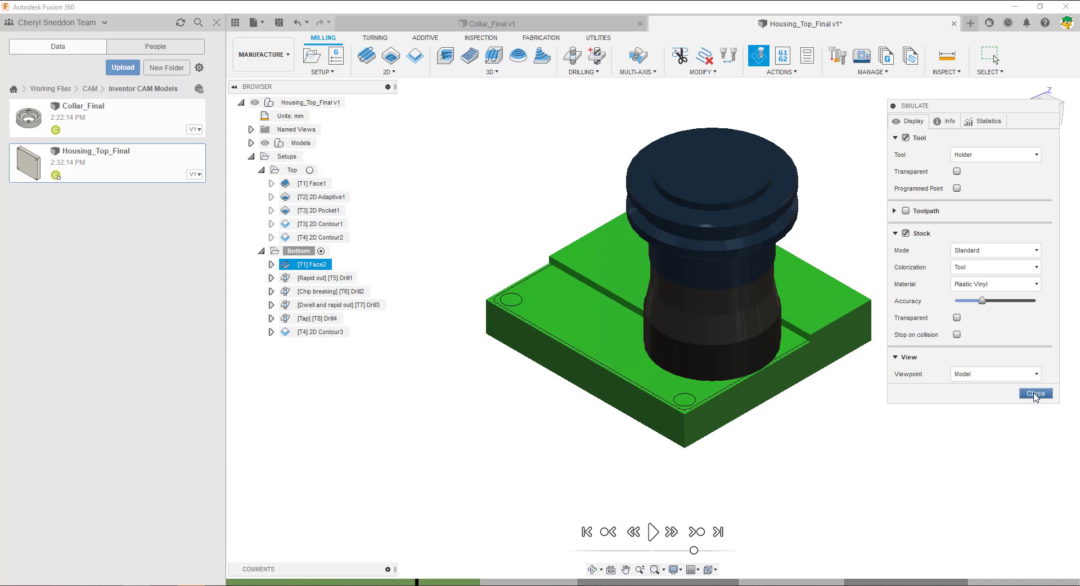
left_click(1036, 394)
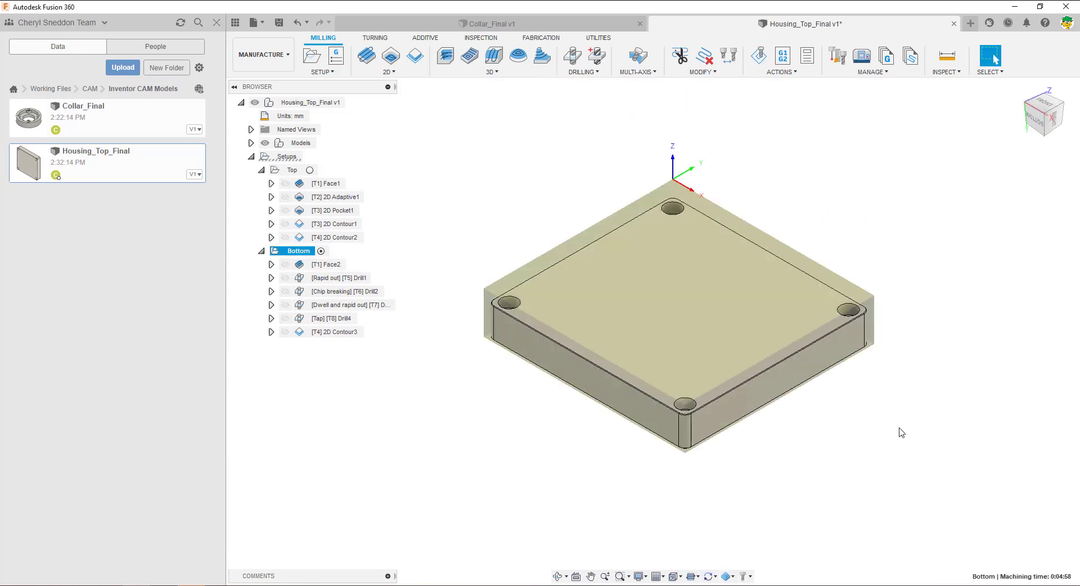